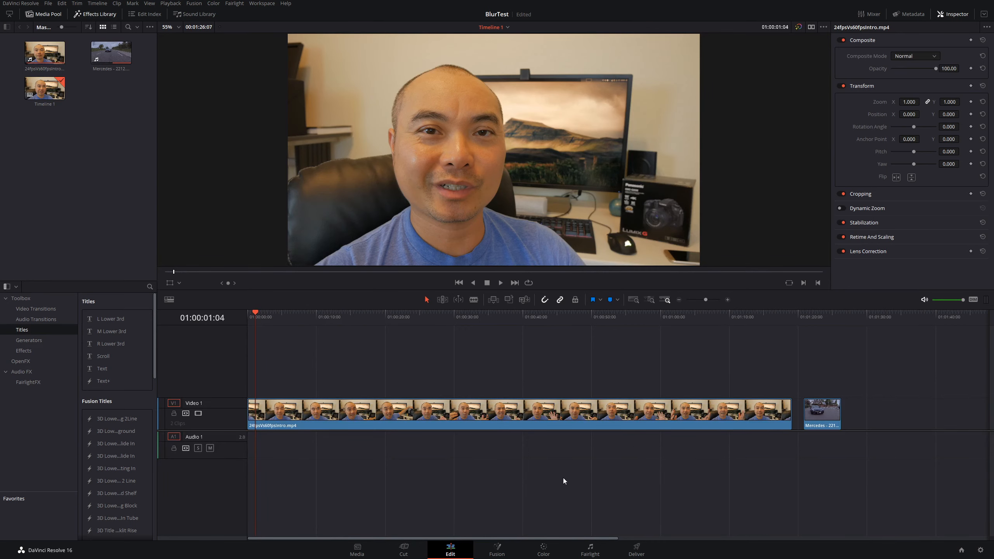
On the Color page, add a corrector node after the webcam clip's first node.
{"action": "left_click", "coordinate": [542, 548]}
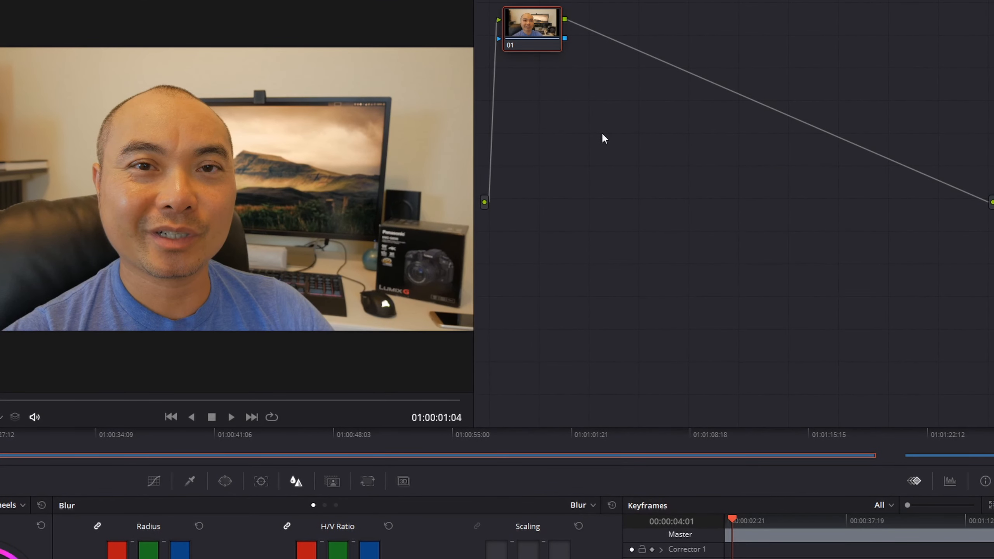
{"action": "right_click", "coordinate": [602, 138]}
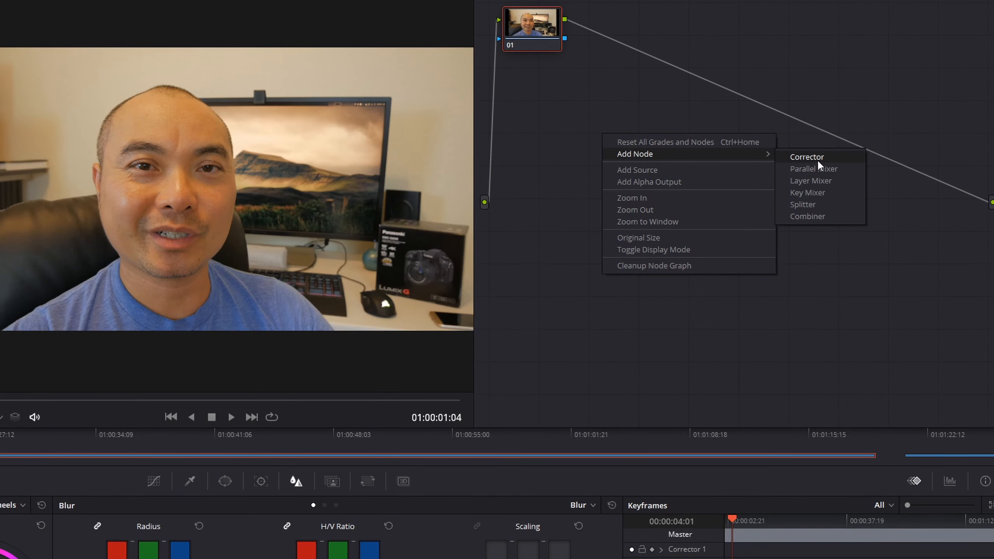
{"action": "left_click", "coordinate": [657, 105]}
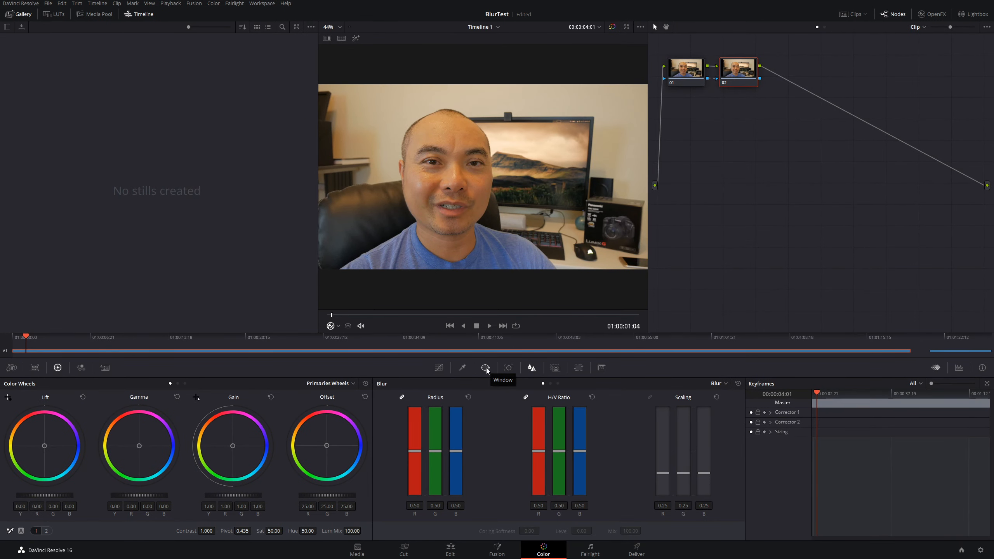
Add a Circle window and move and reshape the oval to fit the man's head.
{"action": "left_click", "coordinate": [485, 367]}
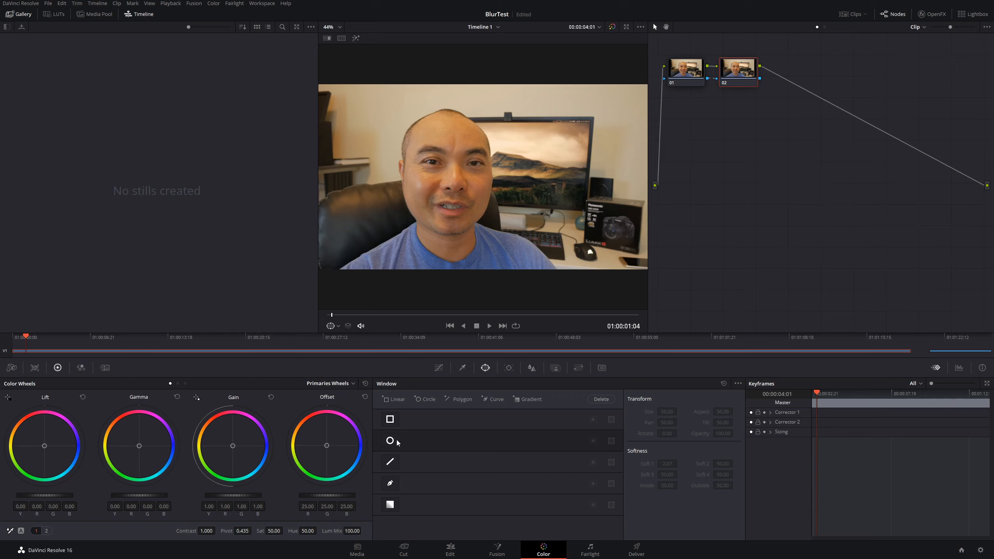
{"action": "left_click", "coordinate": [389, 441]}
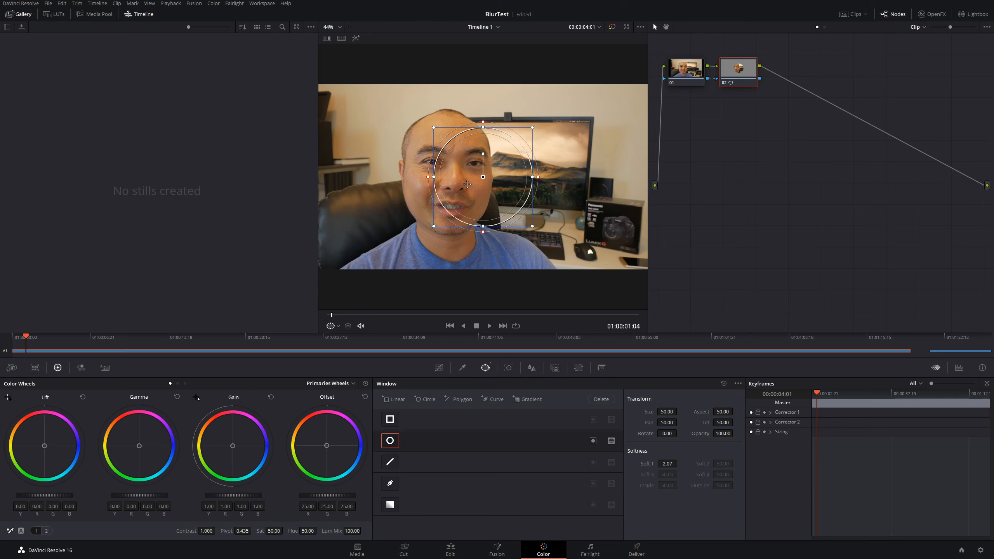
{"action": "left_click_drag", "start_coordinate": [483, 184], "coordinate": [455, 176]}
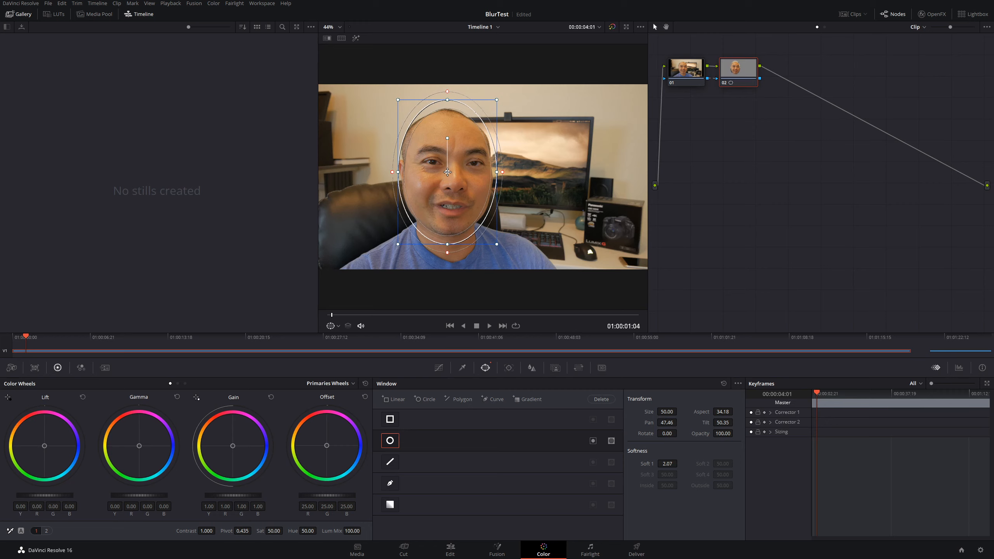
{"action": "left_click_drag", "start_coordinate": [500, 99], "coordinate": [504, 97]}
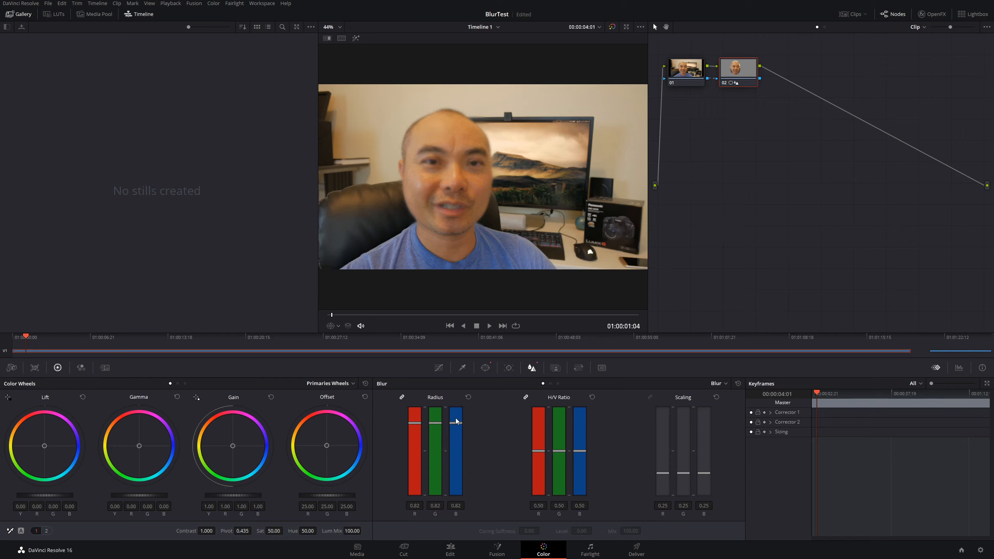
Test Blur Radius at 1.43, then reset it to the default 0.50.
{"action": "left_click_drag", "start_coordinate": [455, 422], "coordinate": [454, 412]}
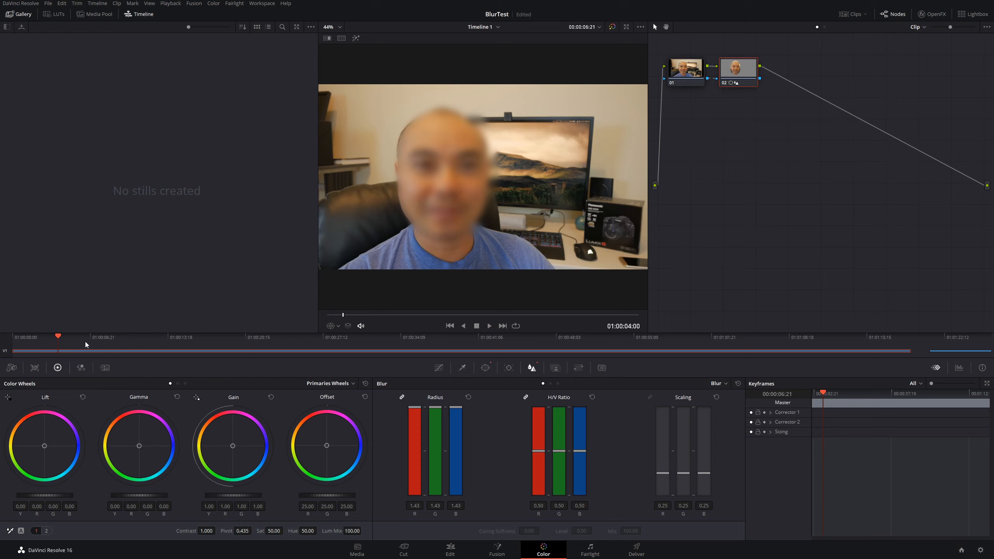
{"action": "mouse_move", "coordinate": [87, 345]}
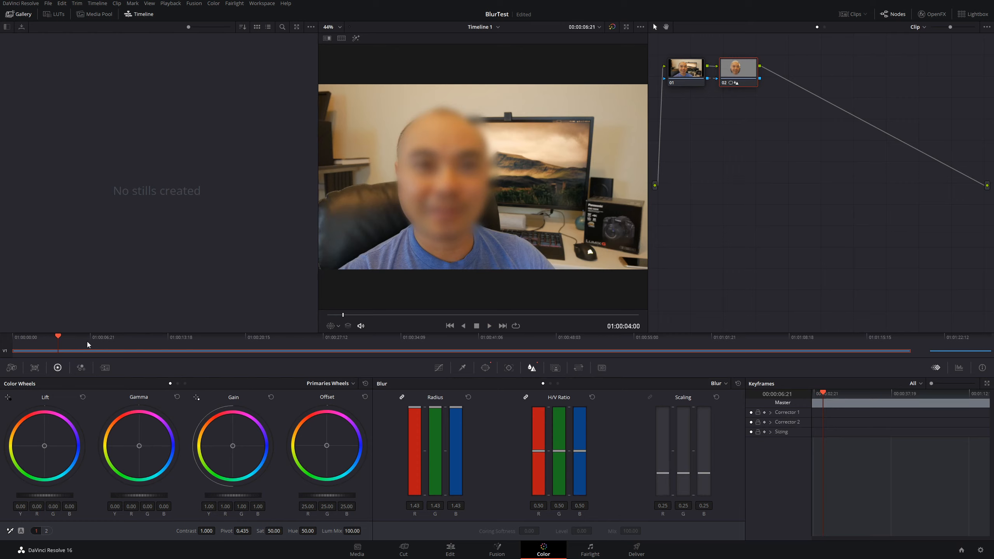
{"action": "mouse_move", "coordinate": [106, 350]}
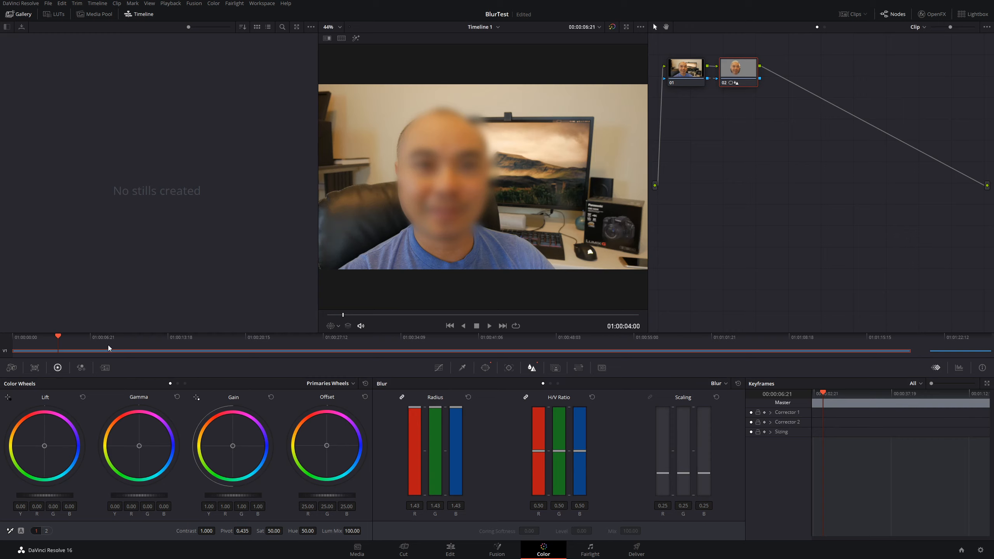
{"action": "left_click", "coordinate": [469, 396]}
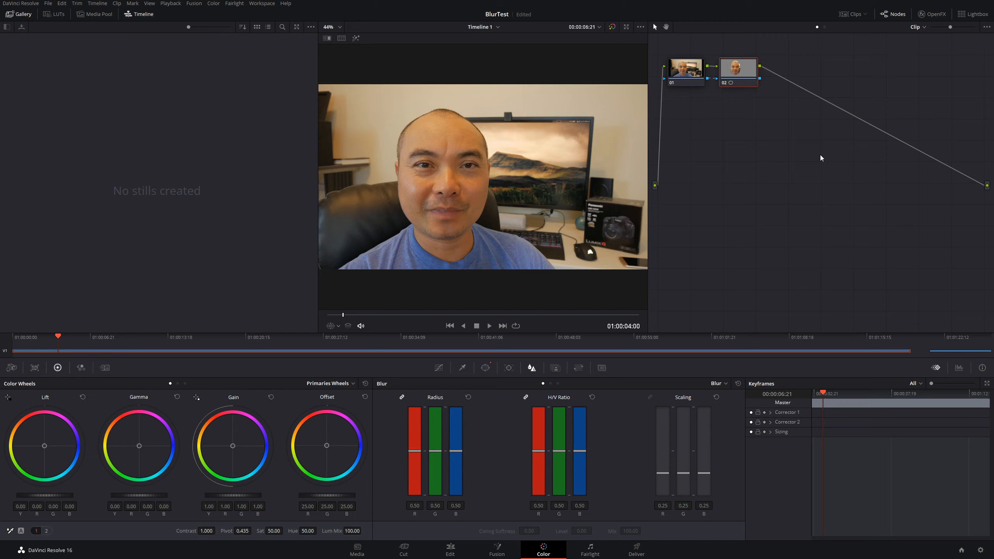
{"action": "mouse_move", "coordinate": [819, 150]}
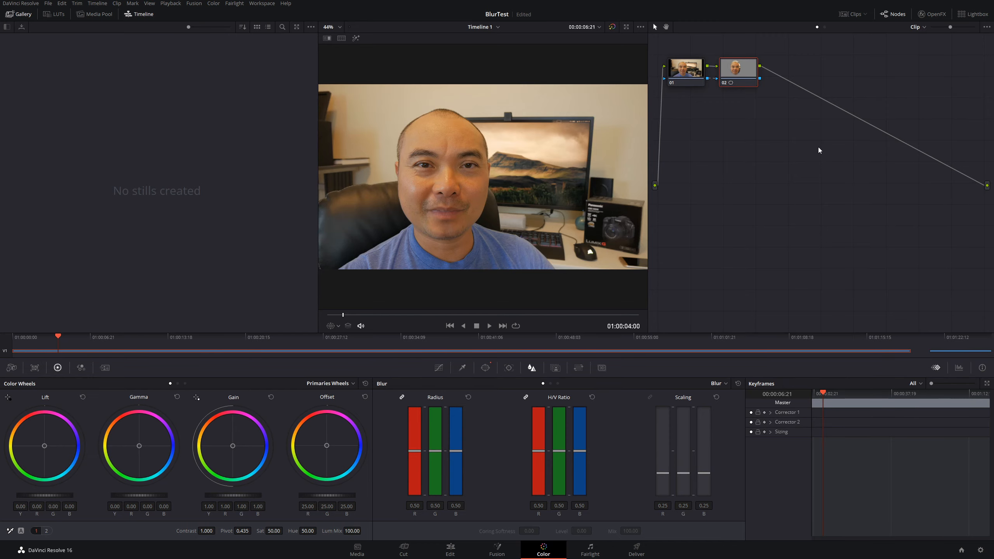
Apply Box Blur from OpenFX with strength 0.419 and Blend at 0.
{"action": "left_click", "coordinate": [932, 14]}
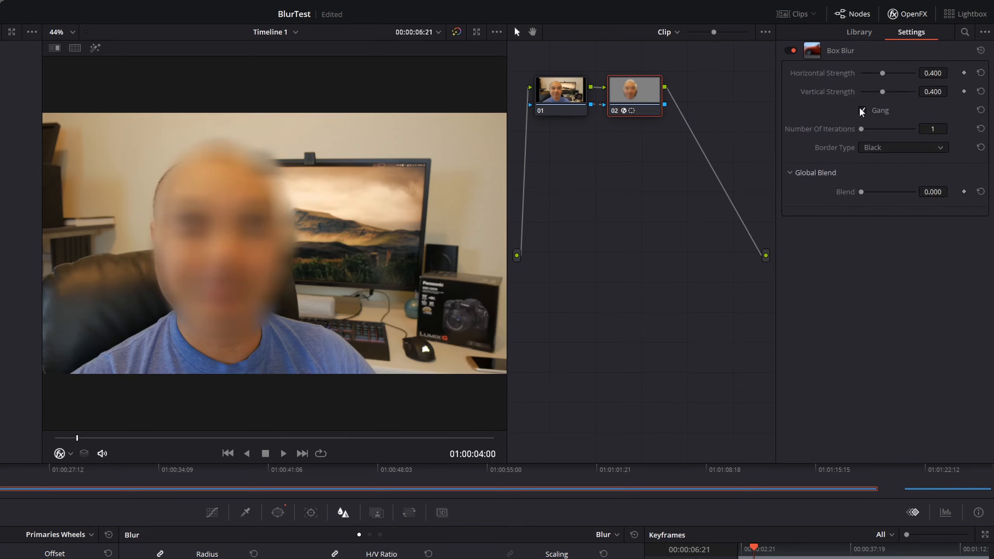
{"action": "left_click_drag", "start_coordinate": [881, 72], "coordinate": [869, 72]}
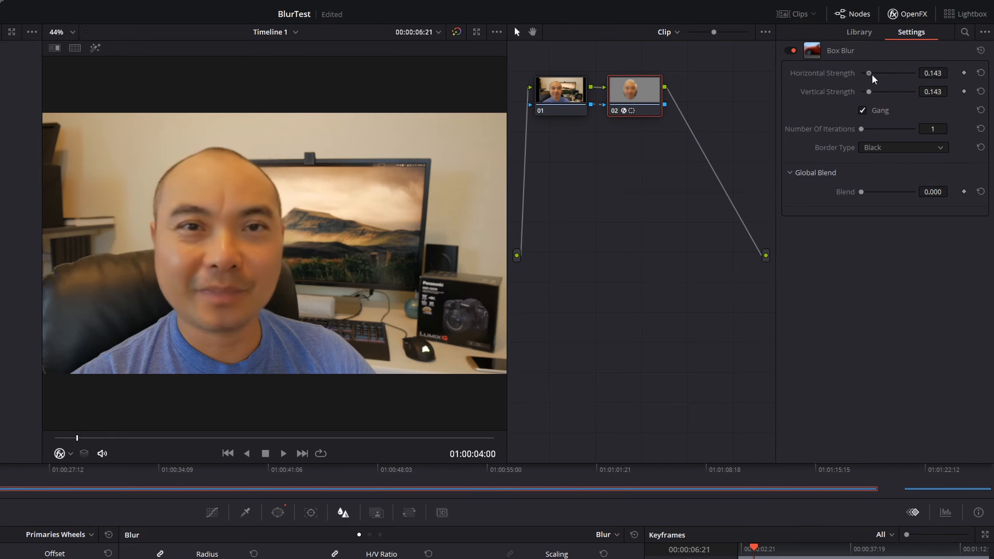
{"action": "left_click_drag", "start_coordinate": [868, 72], "coordinate": [883, 72]}
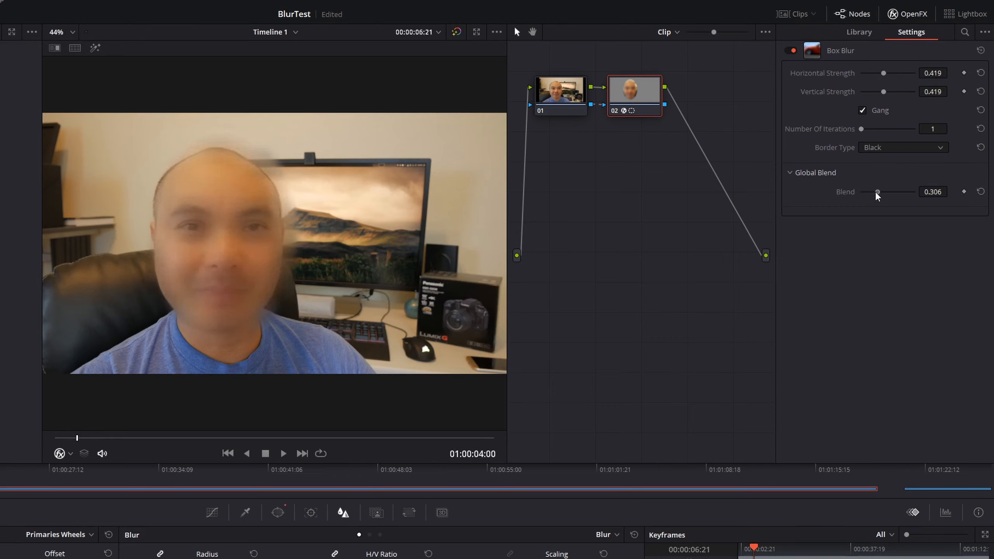
{"action": "left_click_drag", "start_coordinate": [876, 192], "coordinate": [859, 192]}
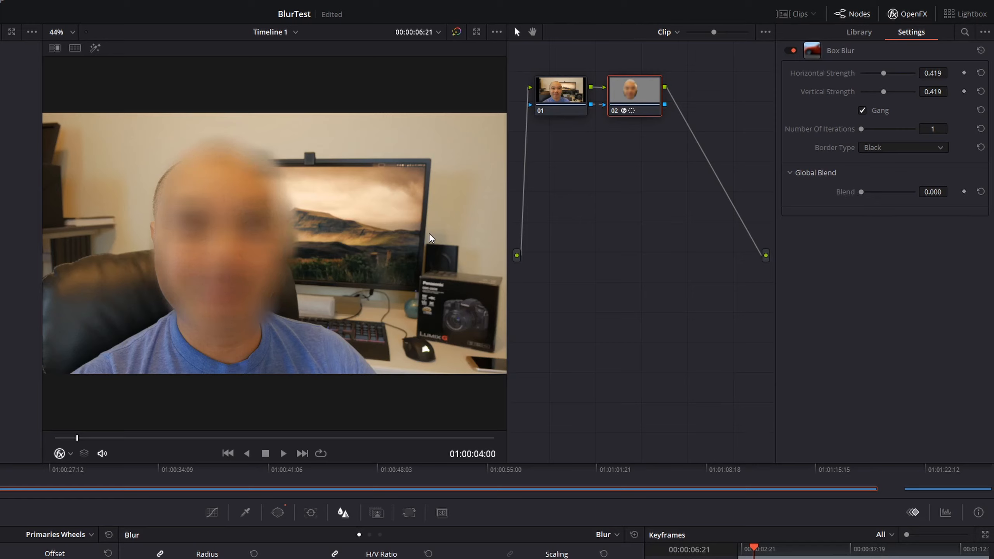
{"action": "mouse_move", "coordinate": [629, 122]}
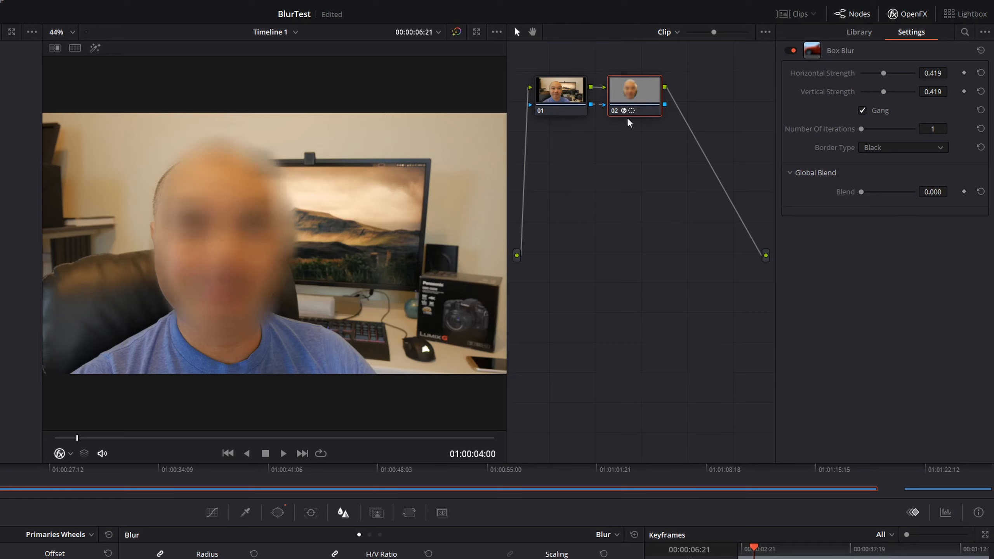
{"action": "mouse_move", "coordinate": [643, 95]}
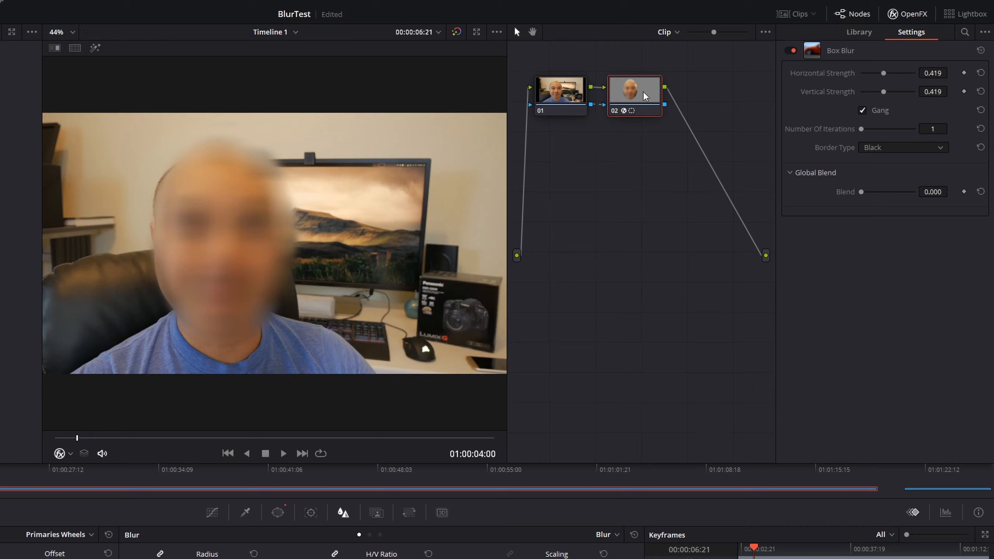
Swap Box Blur for Mosaic Blur with pixel frequency 53.0 and smooth strength 0.031.
{"action": "right_click", "coordinate": [633, 95]}
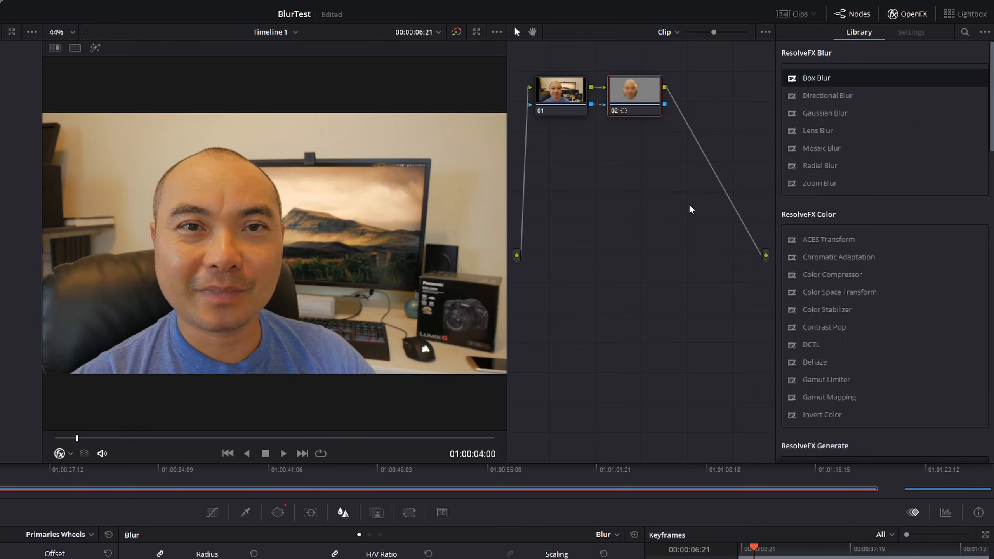
{"action": "mouse_move", "coordinate": [822, 147]}
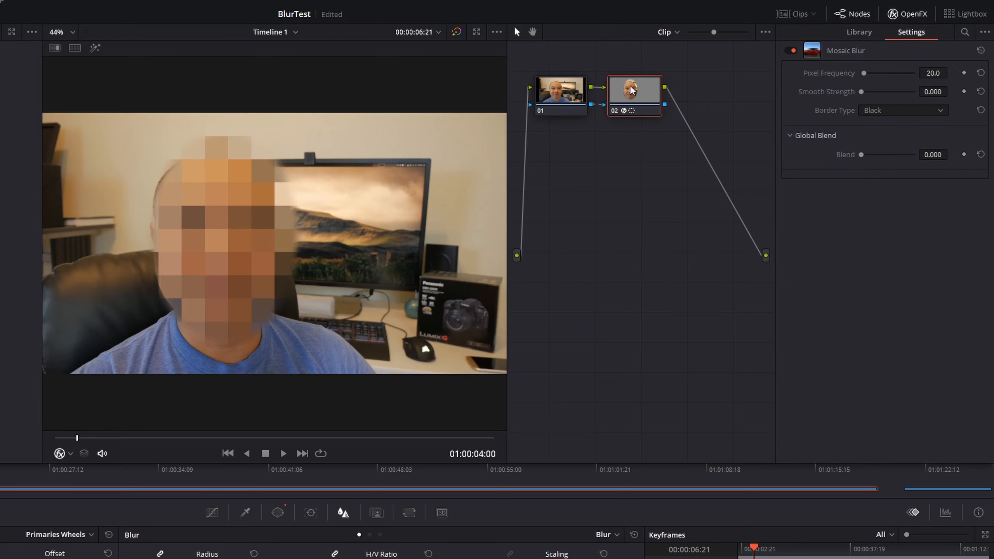
{"action": "mouse_move", "coordinate": [242, 237]}
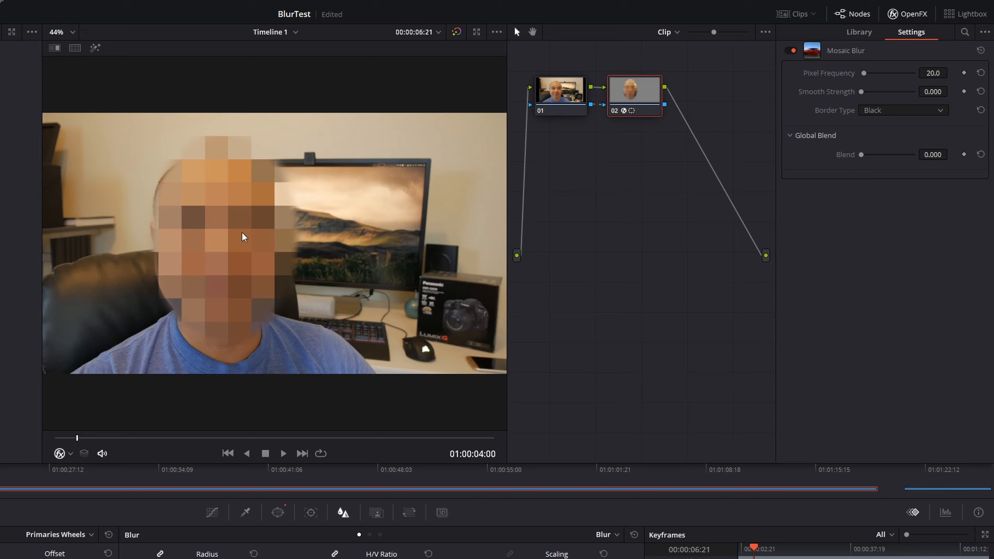
{"action": "mouse_move", "coordinate": [867, 76]}
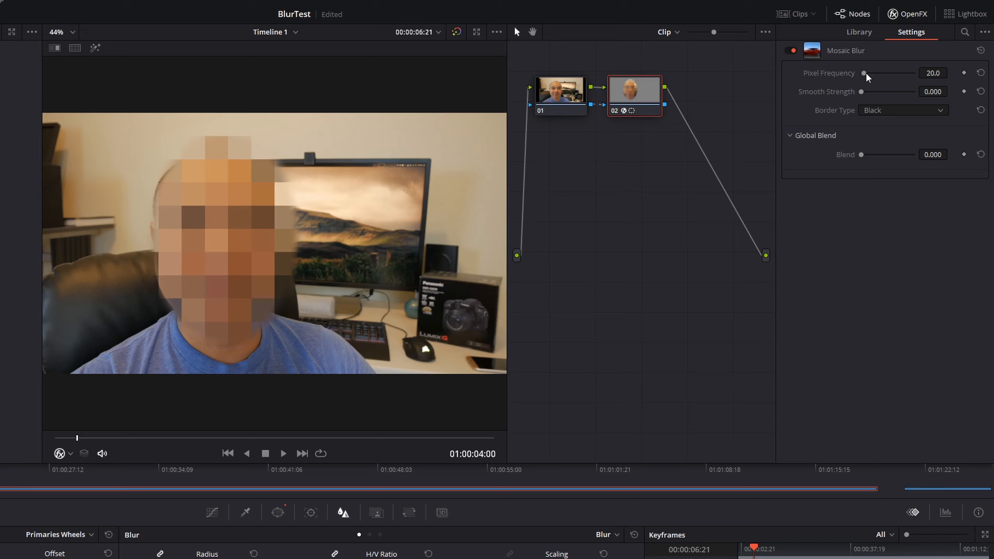
{"action": "left_click_drag", "start_coordinate": [863, 73], "coordinate": [871, 73]}
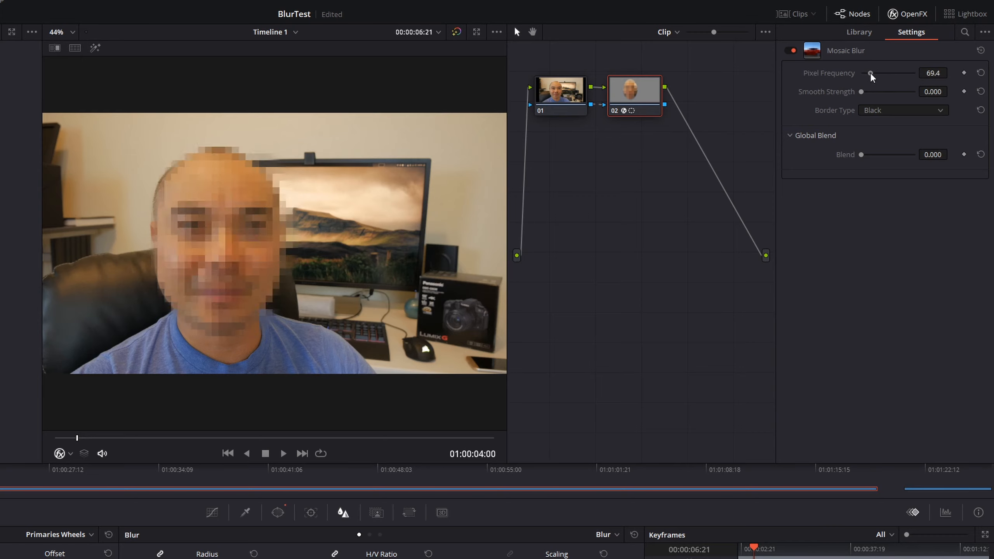
{"action": "left_click_drag", "start_coordinate": [875, 73], "coordinate": [870, 73]}
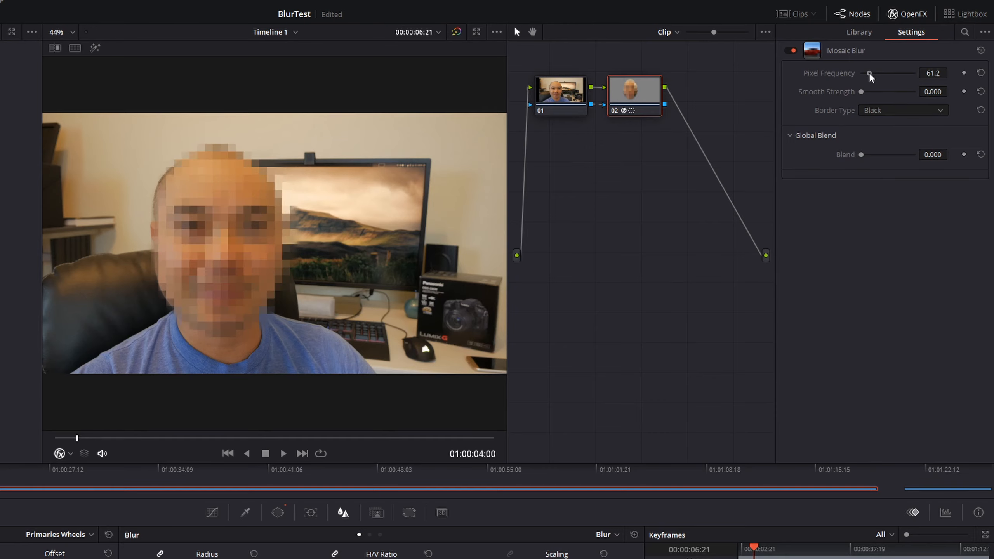
{"action": "left_click_drag", "start_coordinate": [869, 73], "coordinate": [862, 73]}
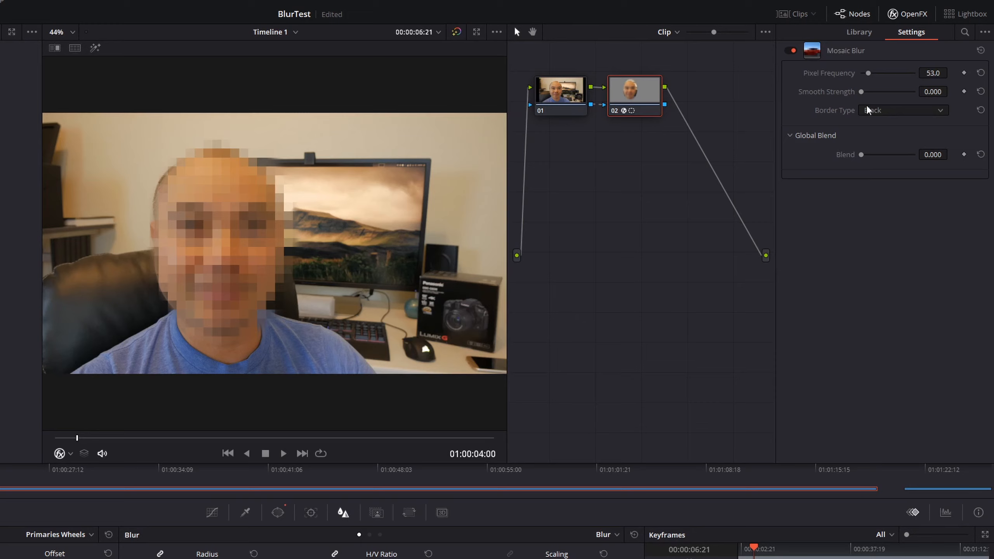
{"action": "left_click_drag", "start_coordinate": [866, 91], "coordinate": [876, 92]}
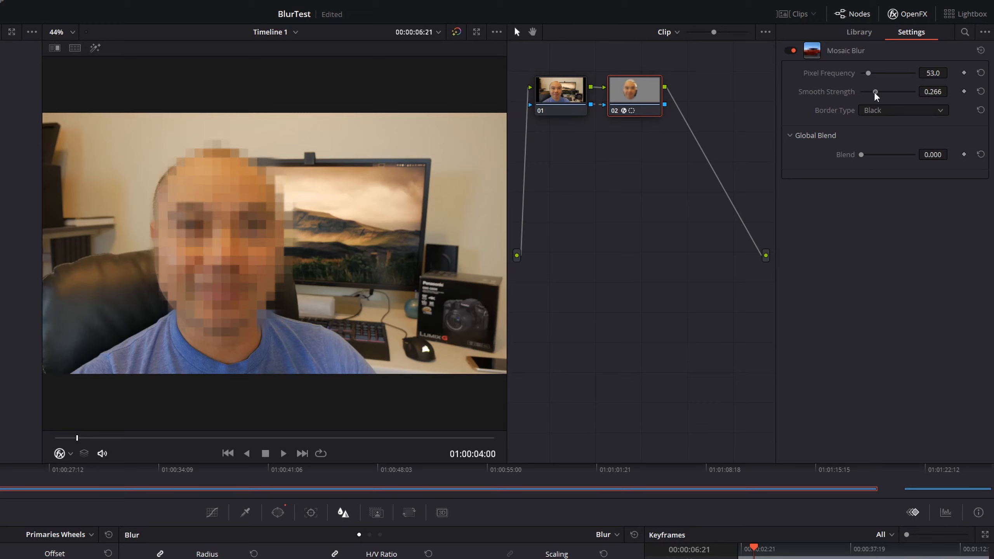
{"action": "left_click_drag", "start_coordinate": [875, 91], "coordinate": [861, 92]}
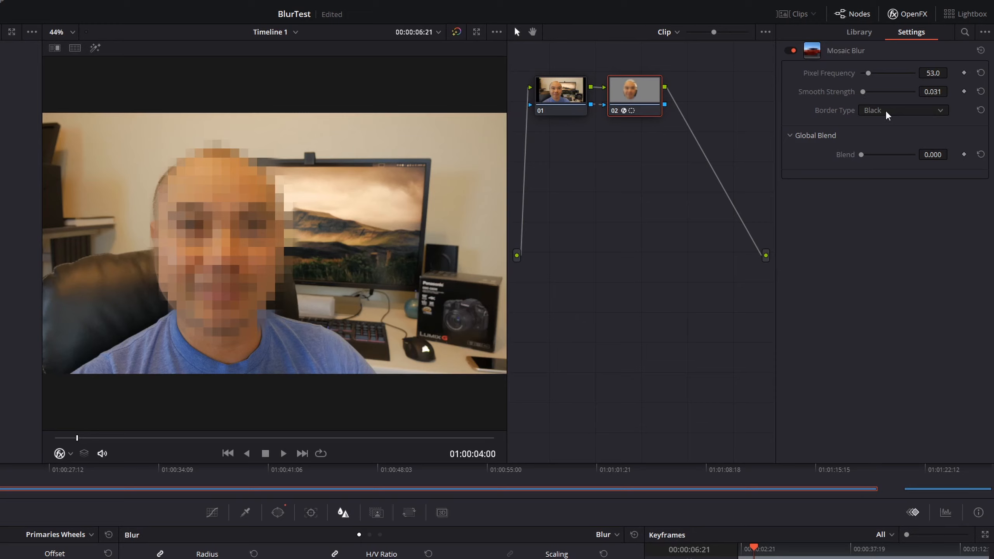
{"action": "mouse_move", "coordinate": [877, 82]}
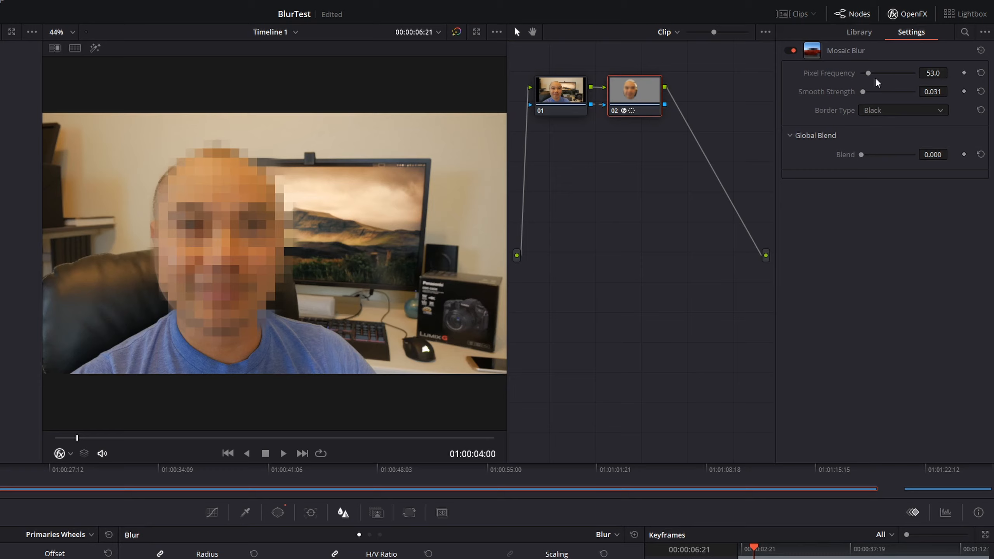
{"action": "mouse_move", "coordinate": [852, 85]}
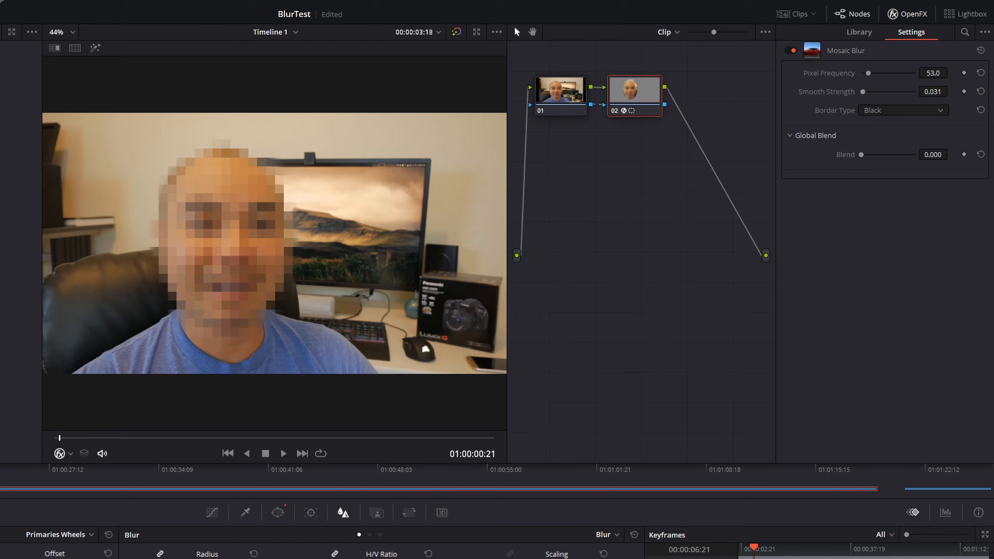
Play the clip to preview the pixelated face, then stop playback.
{"action": "left_click", "coordinate": [283, 452]}
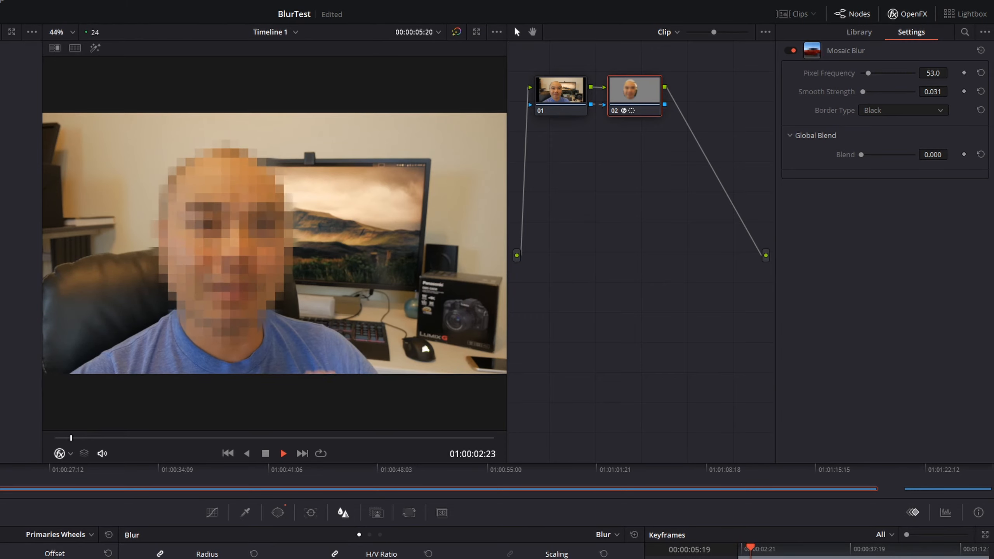
{"action": "left_click", "coordinate": [282, 453]}
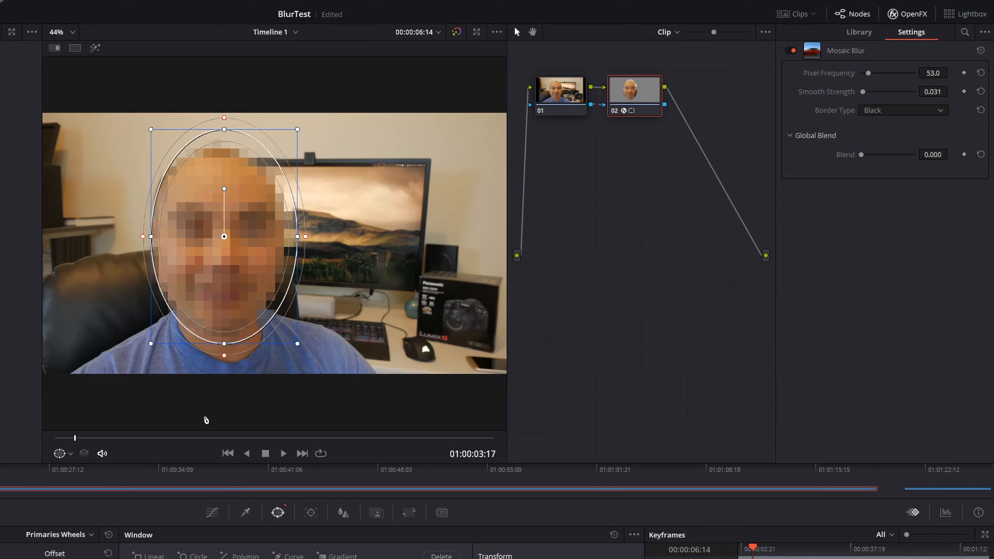
{"action": "mouse_move", "coordinate": [212, 248]}
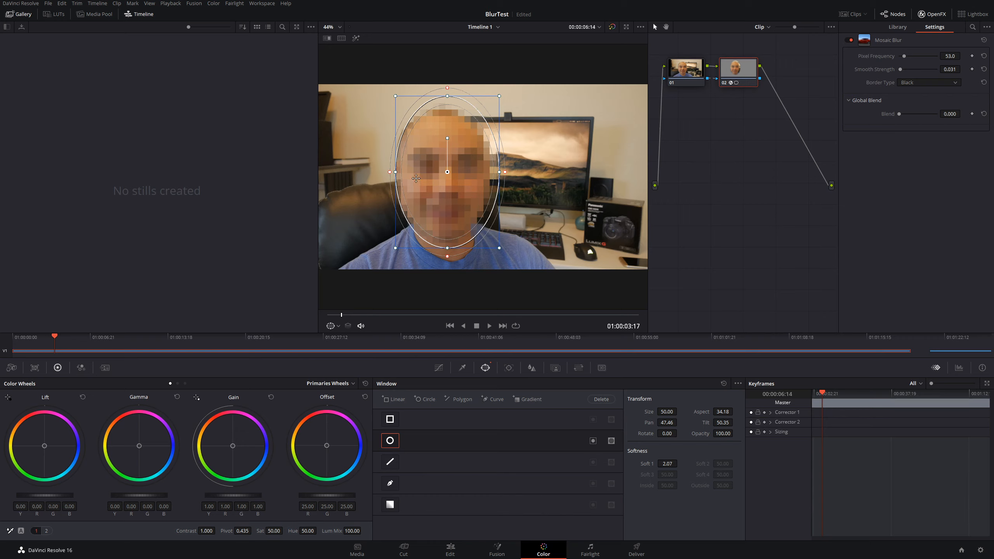
{"action": "mouse_move", "coordinate": [463, 201]}
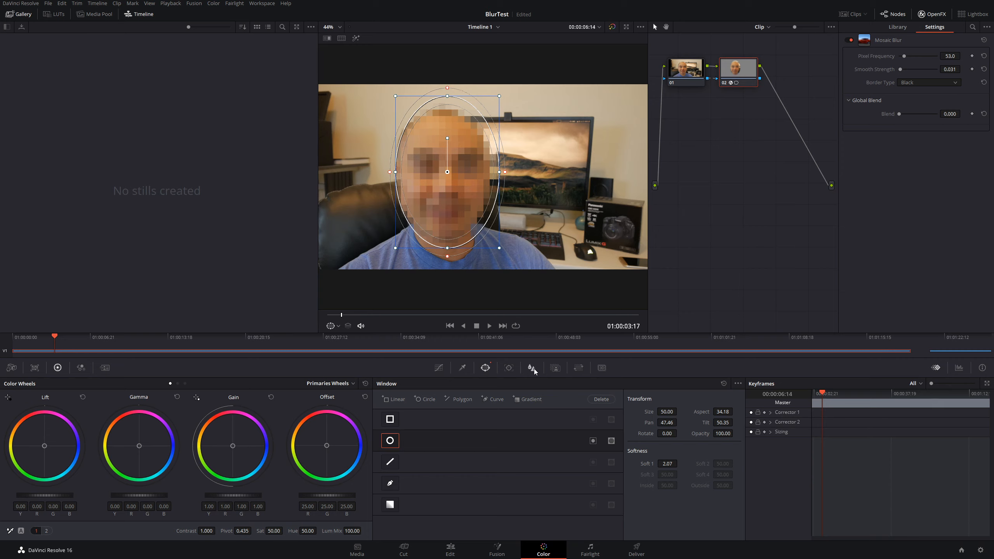
{"action": "mouse_move", "coordinate": [226, 379]}
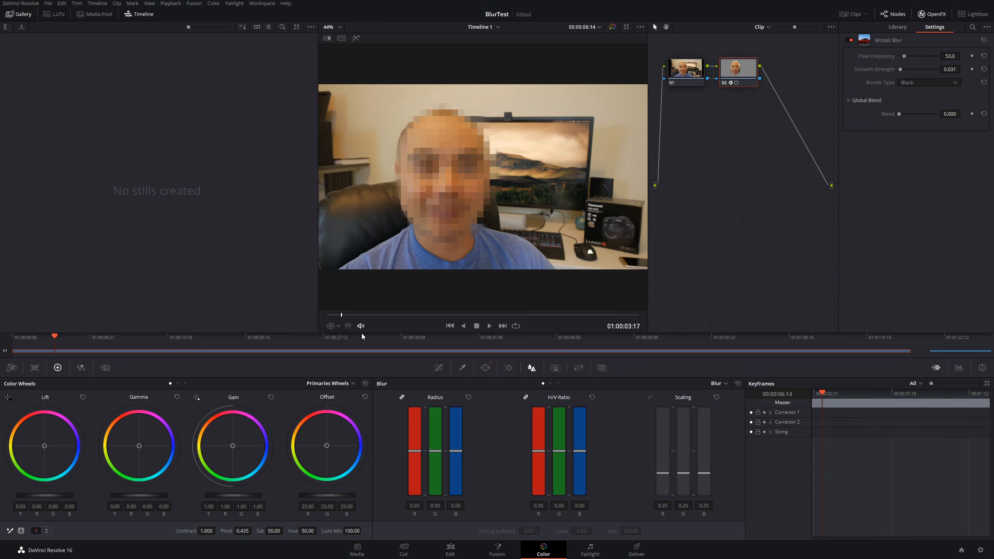
{"action": "left_click", "coordinate": [242, 350]}
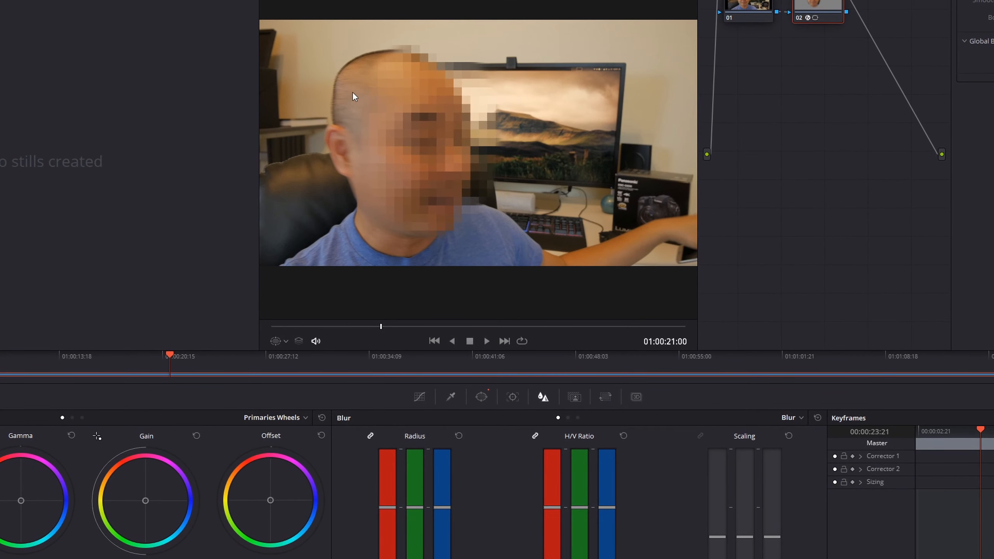
{"action": "mouse_move", "coordinate": [330, 130]}
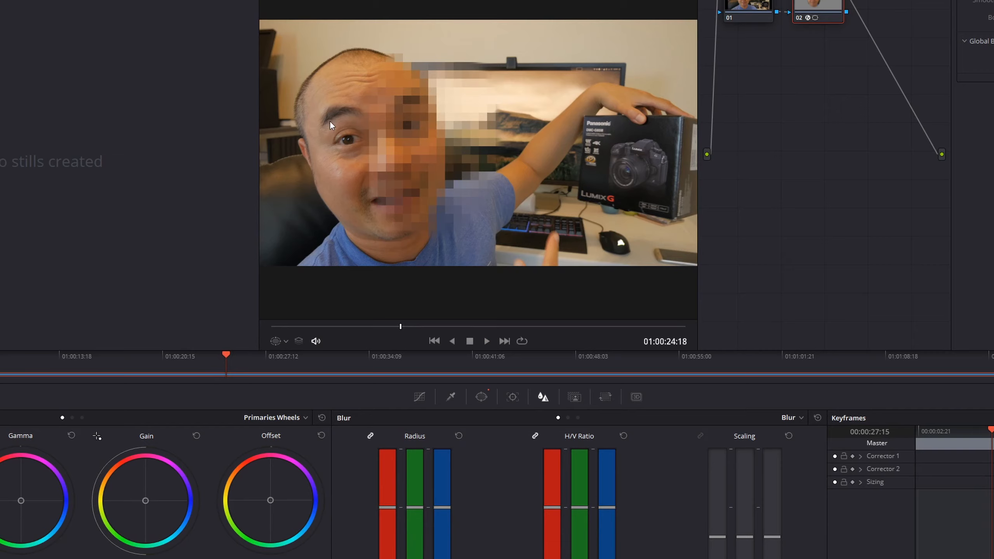
{"action": "mouse_move", "coordinate": [240, 364]}
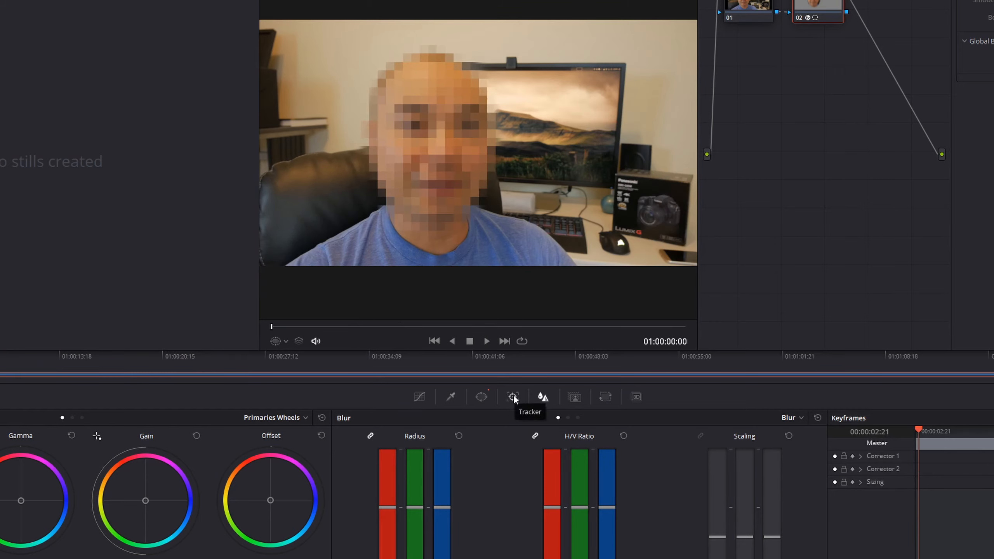
Open the Tracker palette for the oval face window.
{"action": "left_click", "coordinate": [512, 397]}
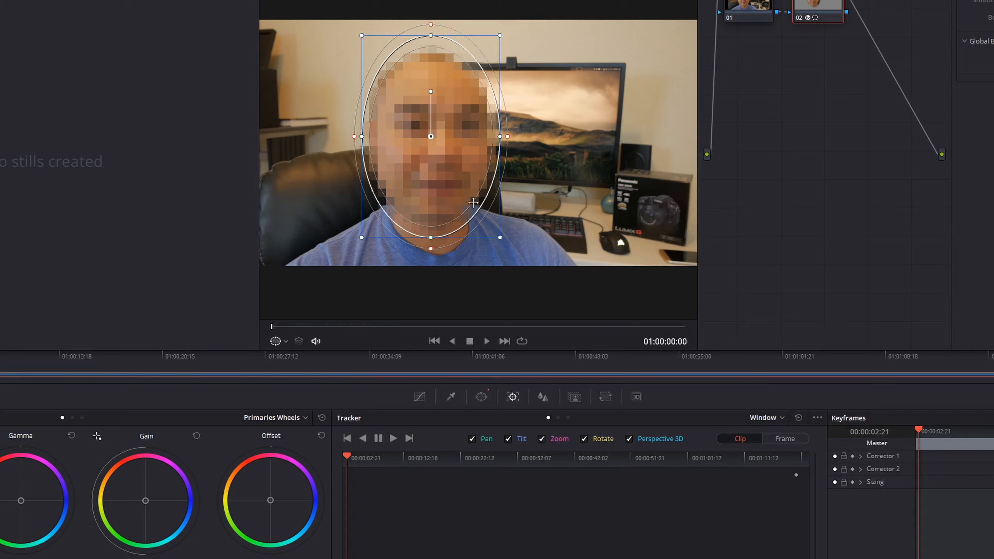
{"action": "mouse_move", "coordinate": [434, 179]}
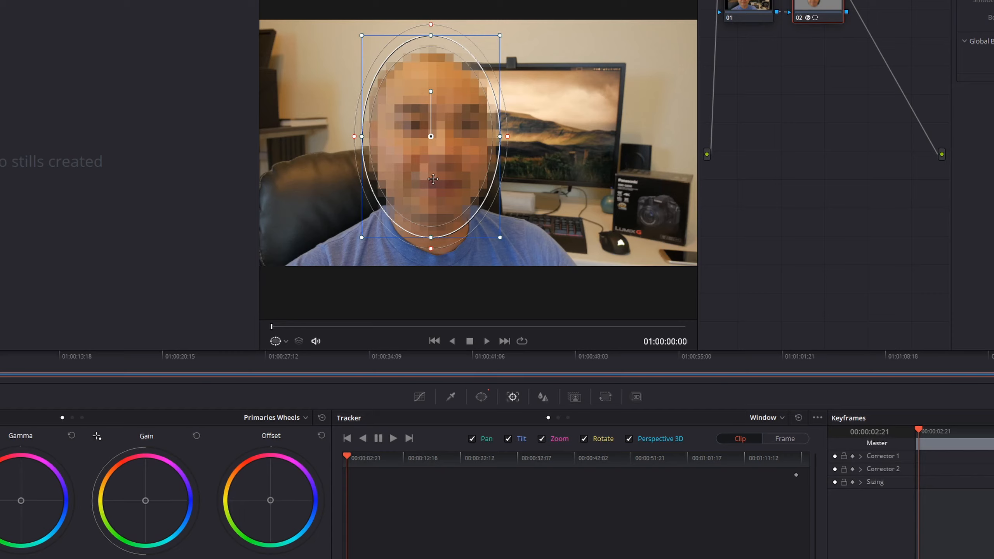
{"action": "mouse_move", "coordinate": [414, 379]}
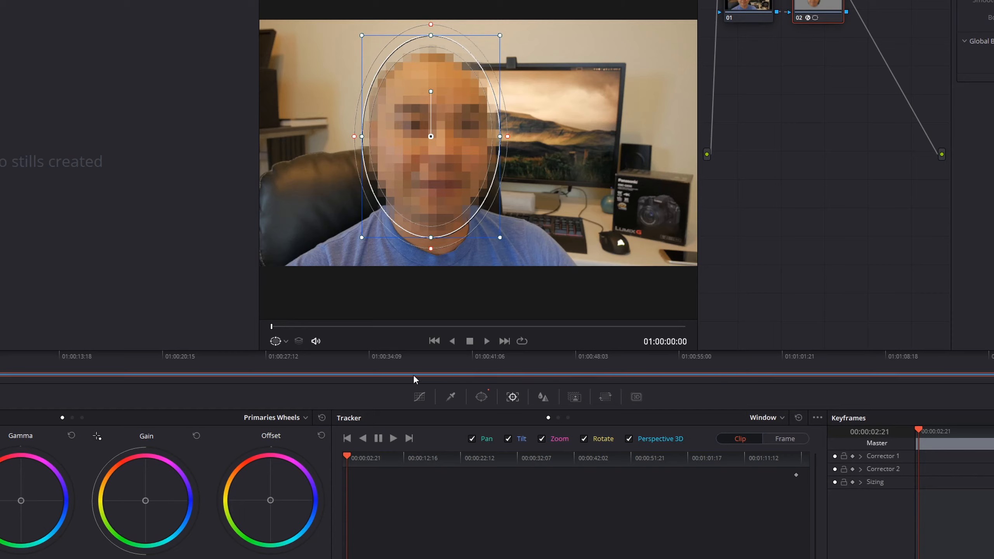
{"action": "mouse_move", "coordinate": [393, 438]}
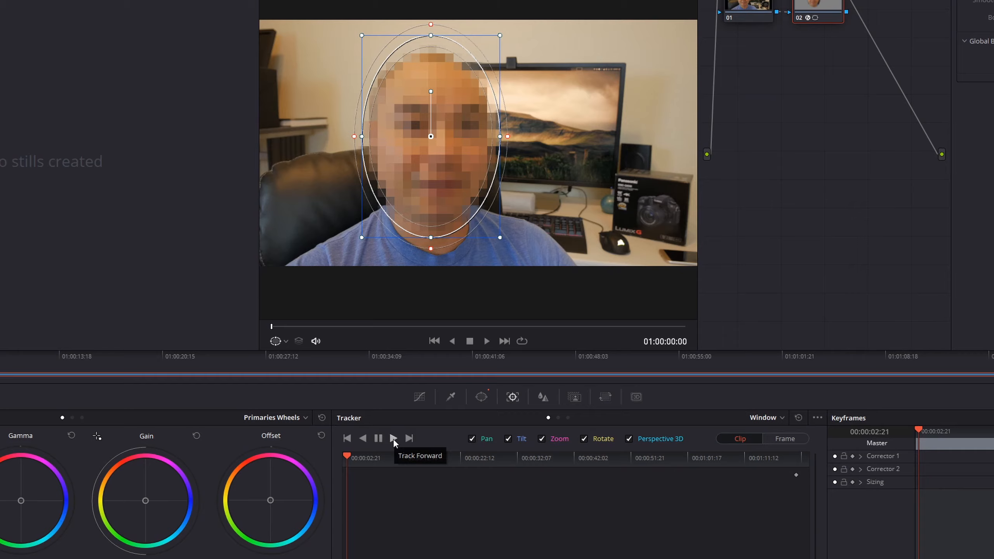
Track the face oval forward through the clip and play it back.
{"action": "left_click", "coordinate": [393, 438]}
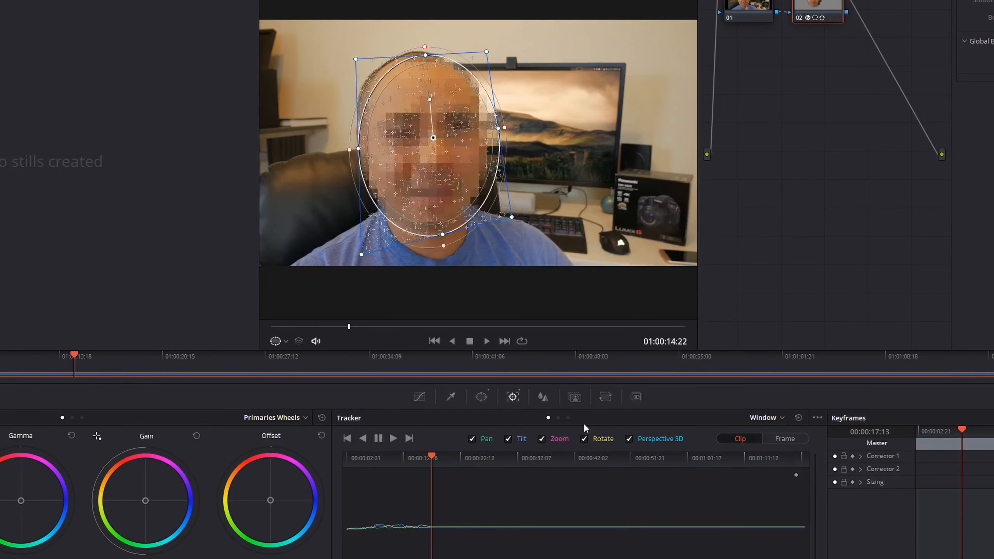
{"action": "left_click", "coordinate": [377, 438]}
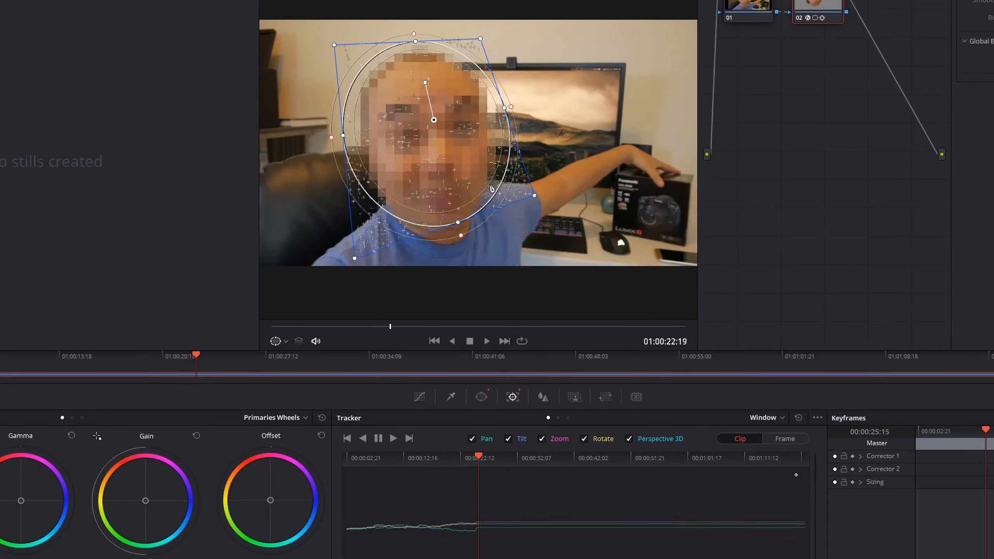
{"action": "left_click", "coordinate": [377, 438]}
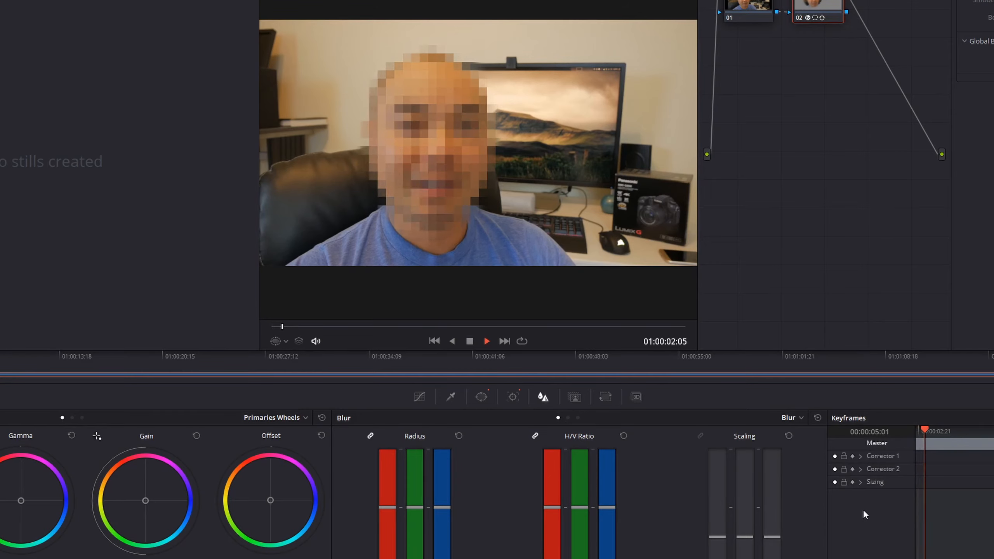
{"action": "left_click", "coordinate": [486, 341]}
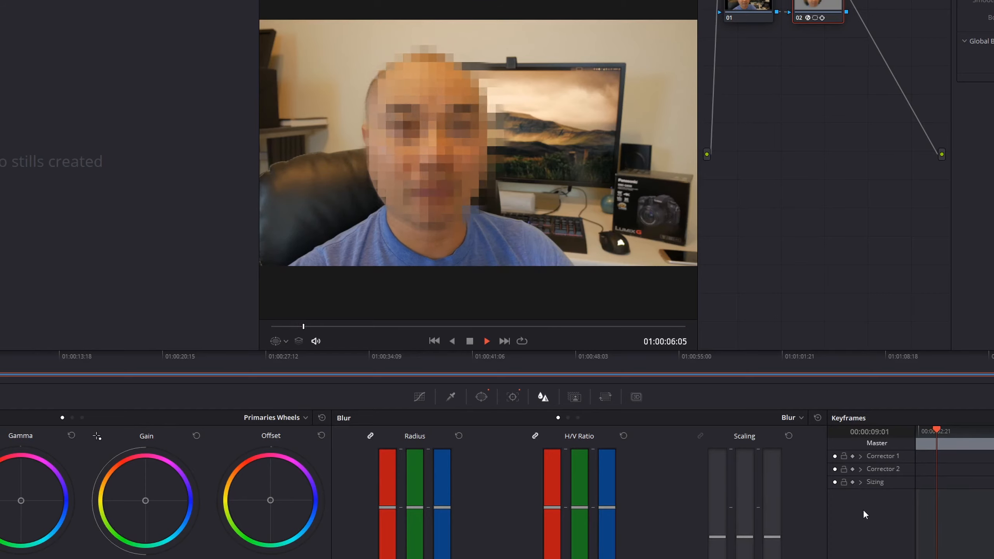
{"action": "left_click", "coordinate": [486, 341]}
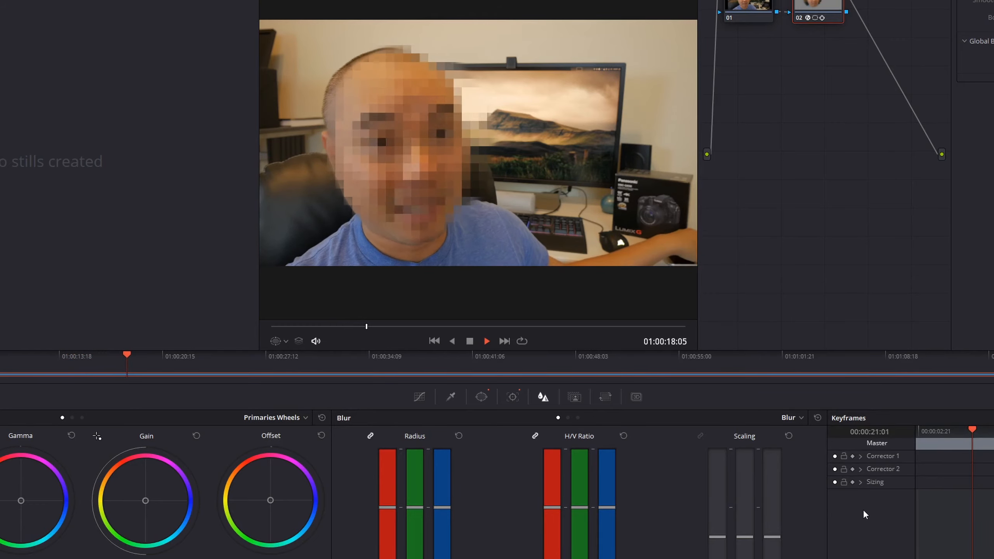
{"action": "left_click", "coordinate": [486, 340]}
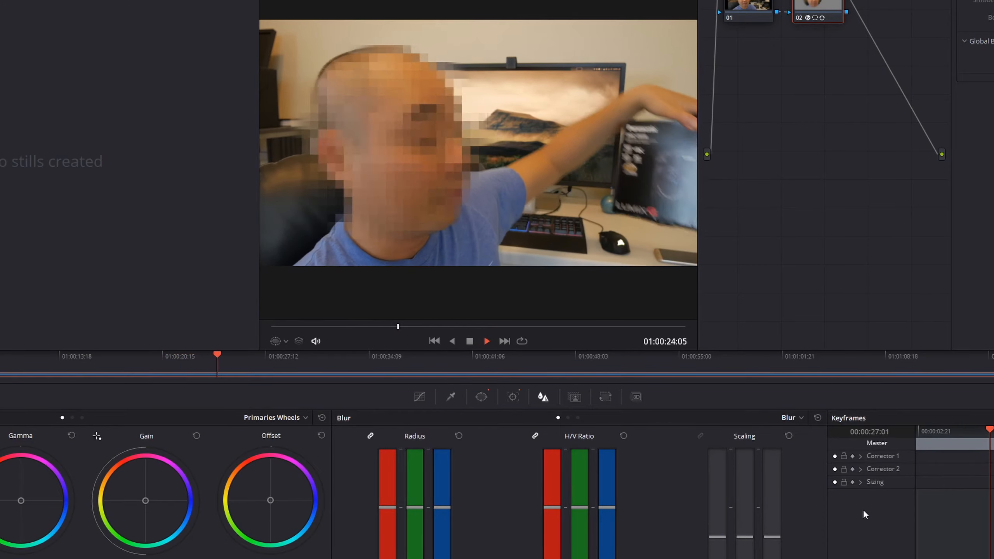
{"action": "left_click", "coordinate": [485, 341]}
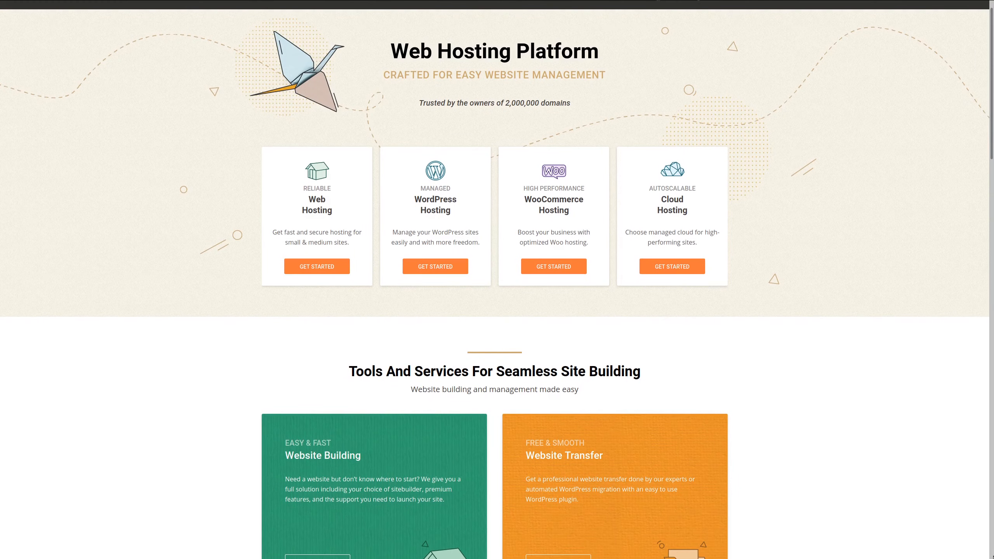
Scroll down the SiteGround homepage to the Tools And Services section.
{"action": "scroll", "scroll_direction": "down", "scroll_amount": 3}
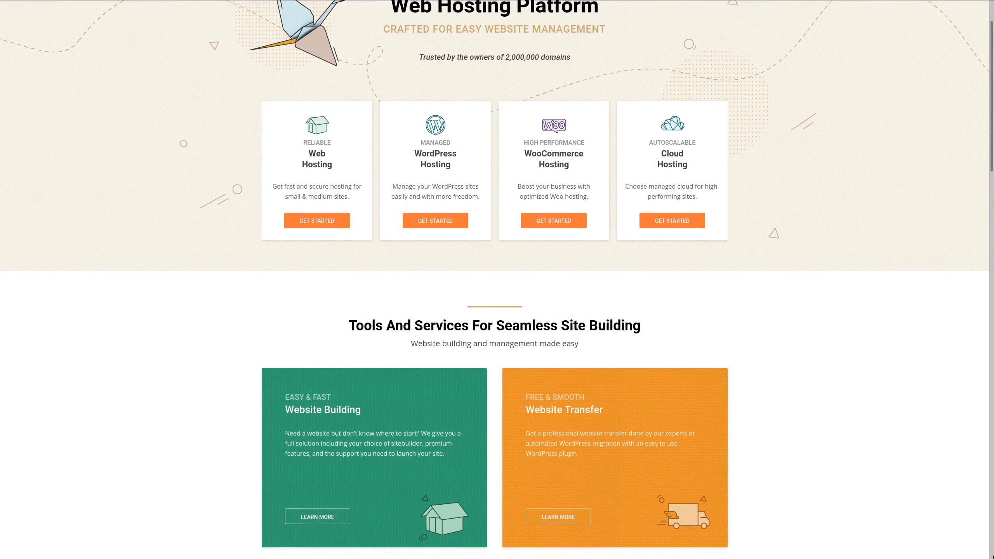
{"action": "scroll", "scroll_direction": "down", "scroll_amount": 3}
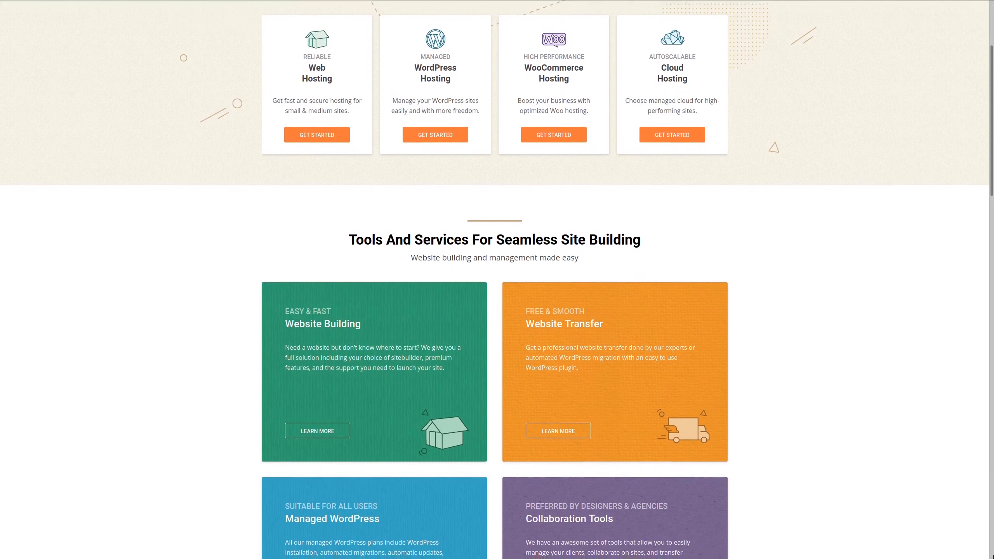
{"action": "scroll", "scroll_direction": "down", "scroll_amount": 3}
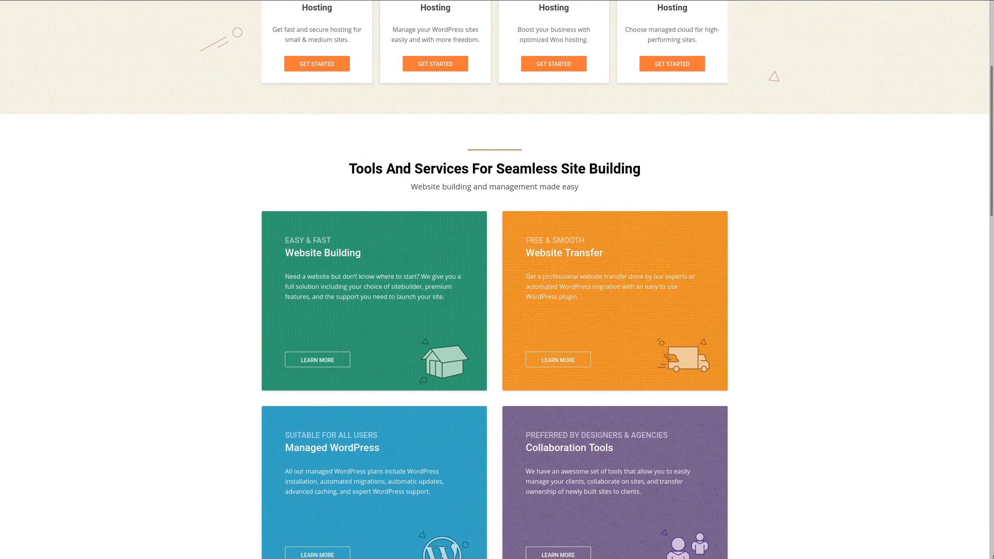
{"action": "scroll", "scroll_direction": "down", "scroll_amount": 3}
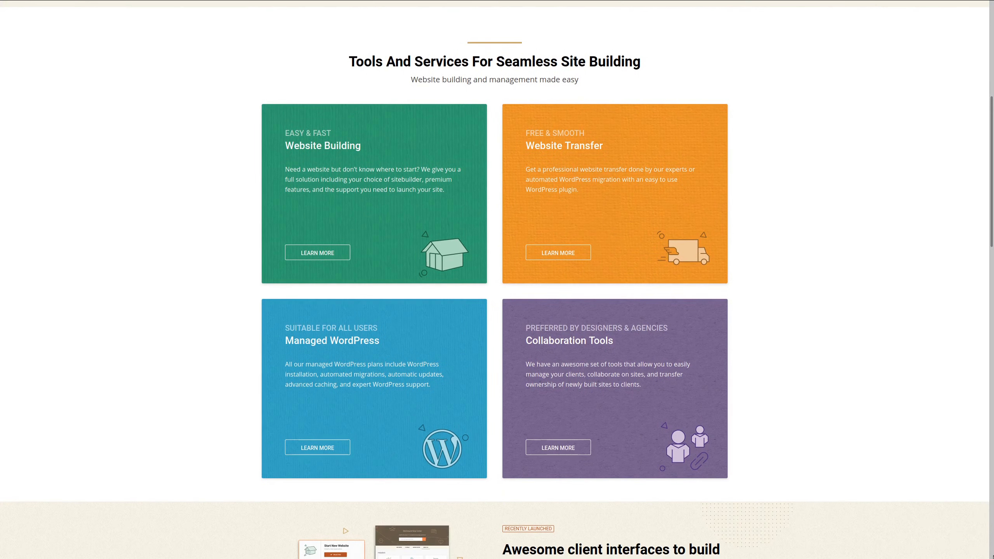
{"action": "scroll", "scroll_direction": "down", "scroll_amount": 3}
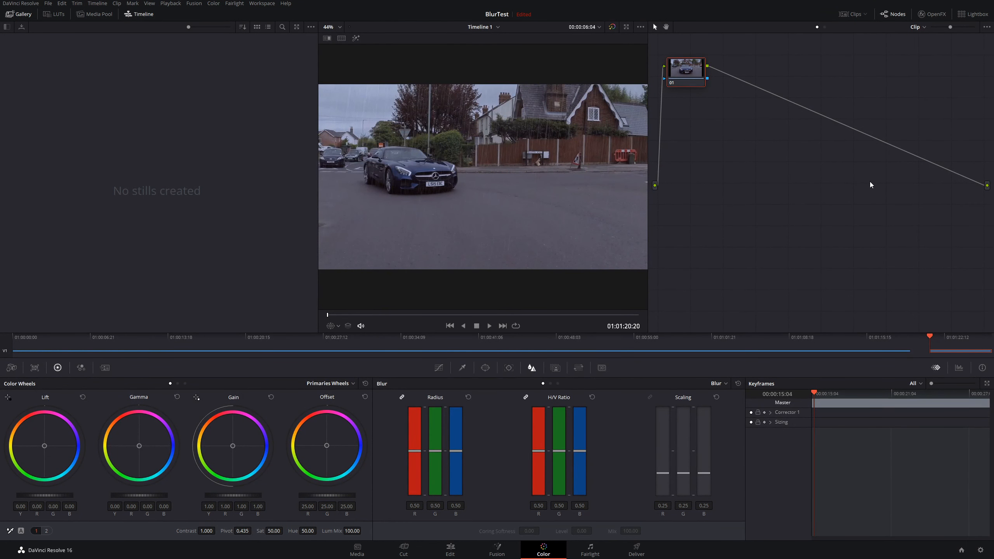
{"action": "mouse_move", "coordinate": [806, 201]}
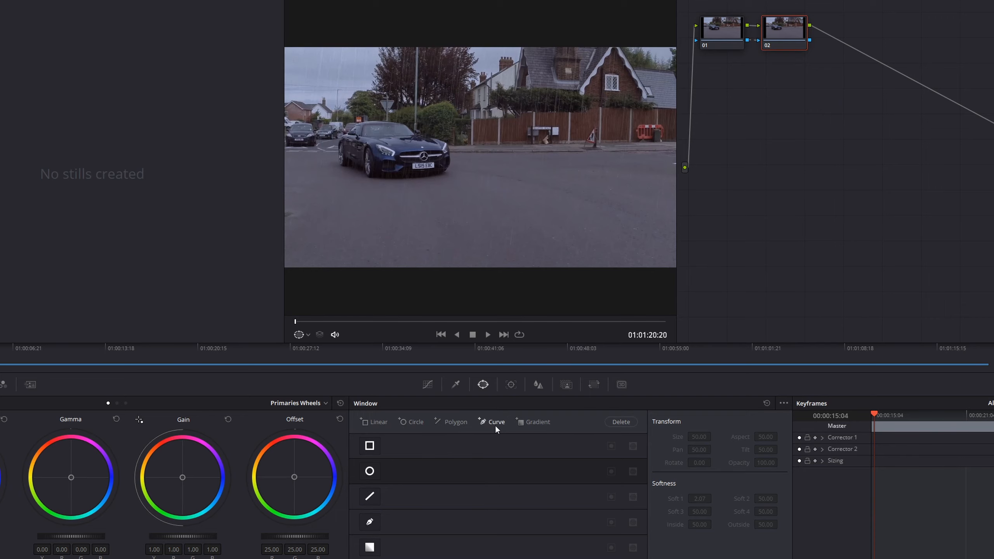
Mask the license plate with a window and apply Gaussian Blur from OpenFX.
{"action": "left_click", "coordinate": [369, 522]}
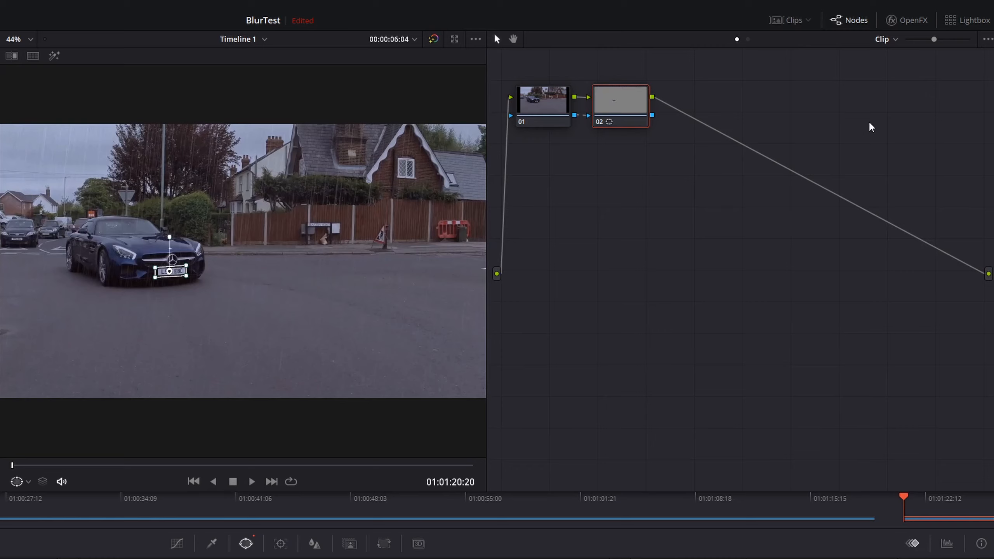
{"action": "left_click", "coordinate": [905, 20]}
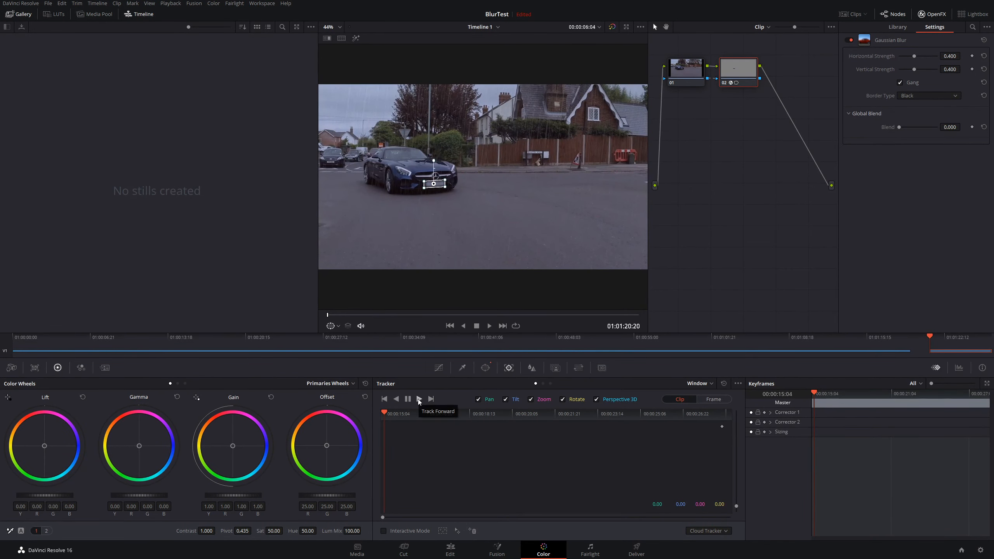
Track the licence-plate blur window forward so it follows the approaching car.
{"action": "left_click", "coordinate": [419, 399]}
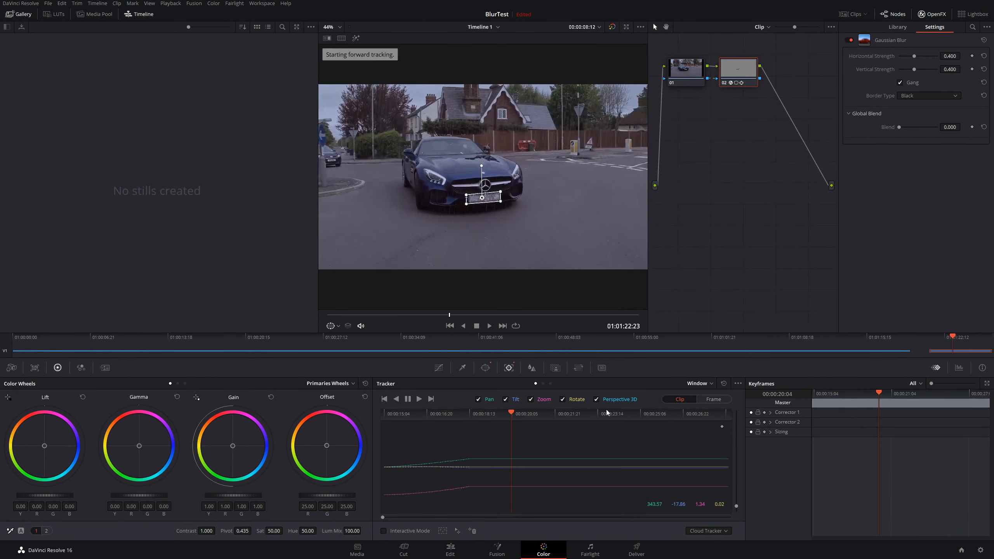
{"action": "left_click", "coordinate": [431, 399]}
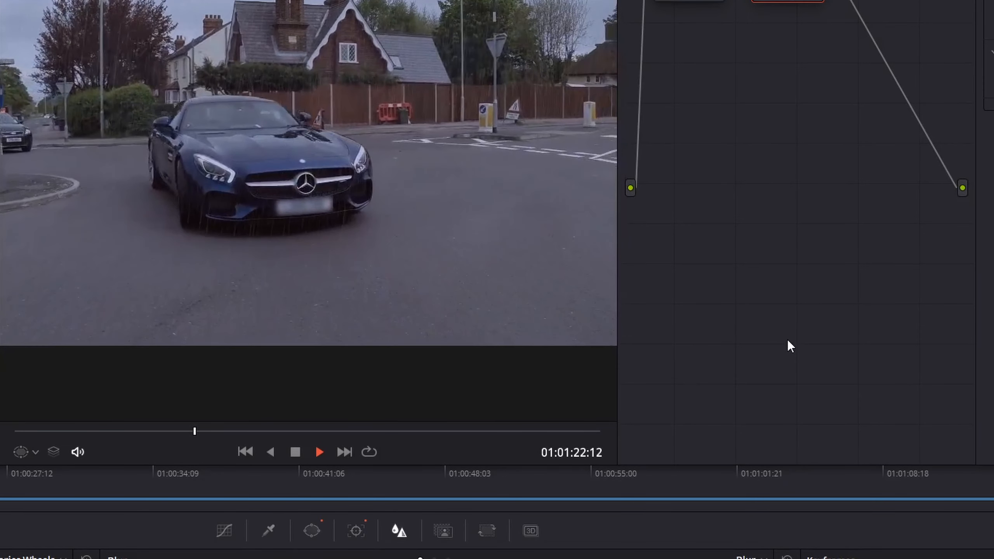
{"action": "left_click", "coordinate": [319, 451]}
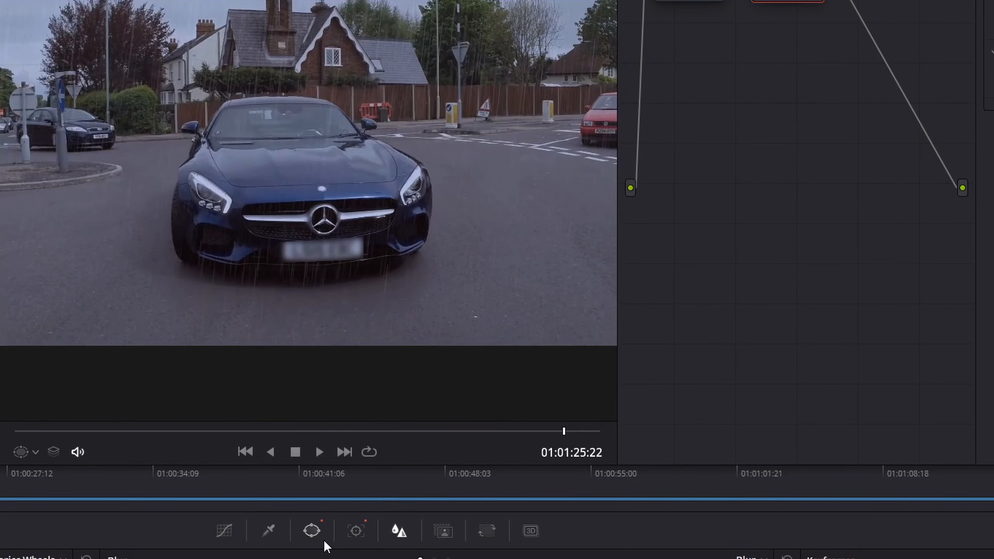
{"action": "left_click", "coordinate": [312, 530]}
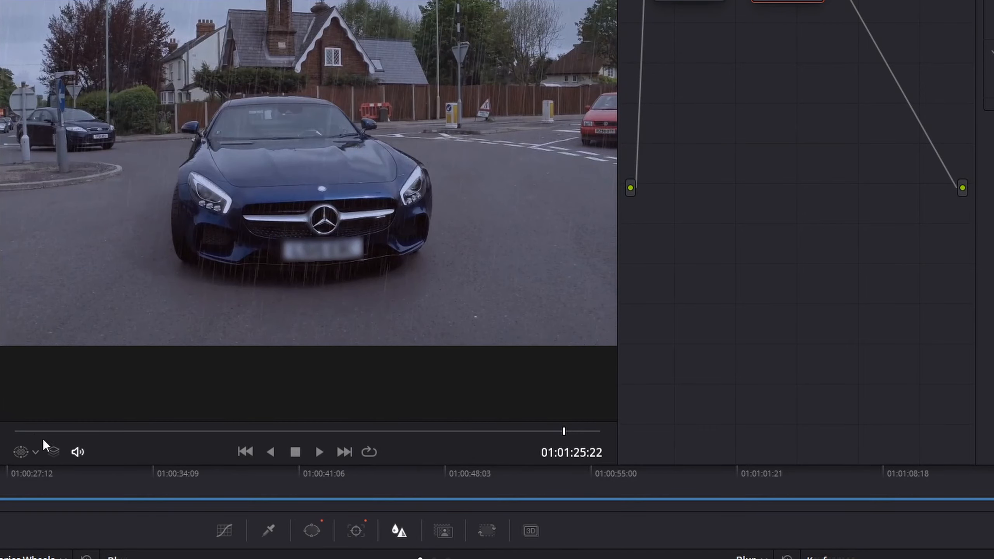
{"action": "left_click", "coordinate": [318, 452]}
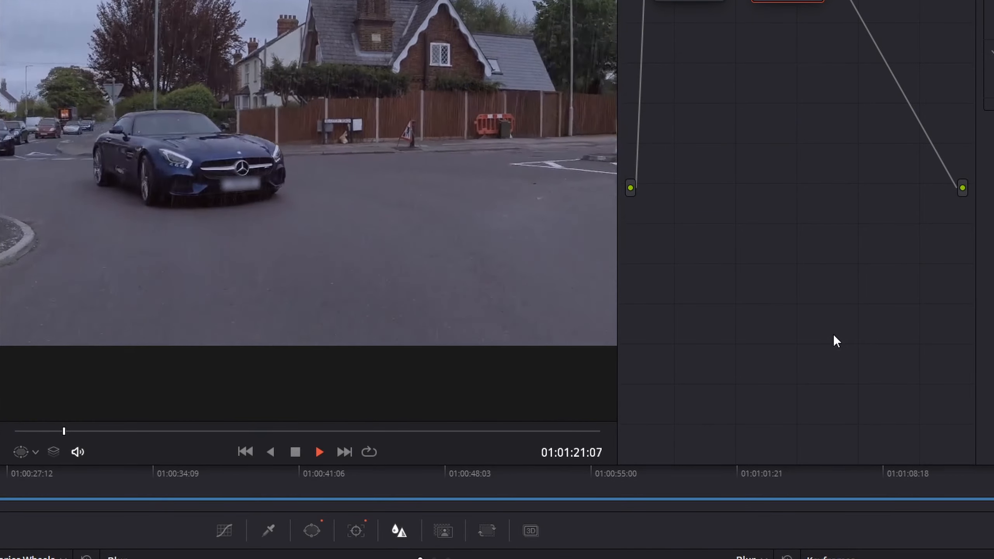
{"action": "left_click", "coordinate": [319, 451]}
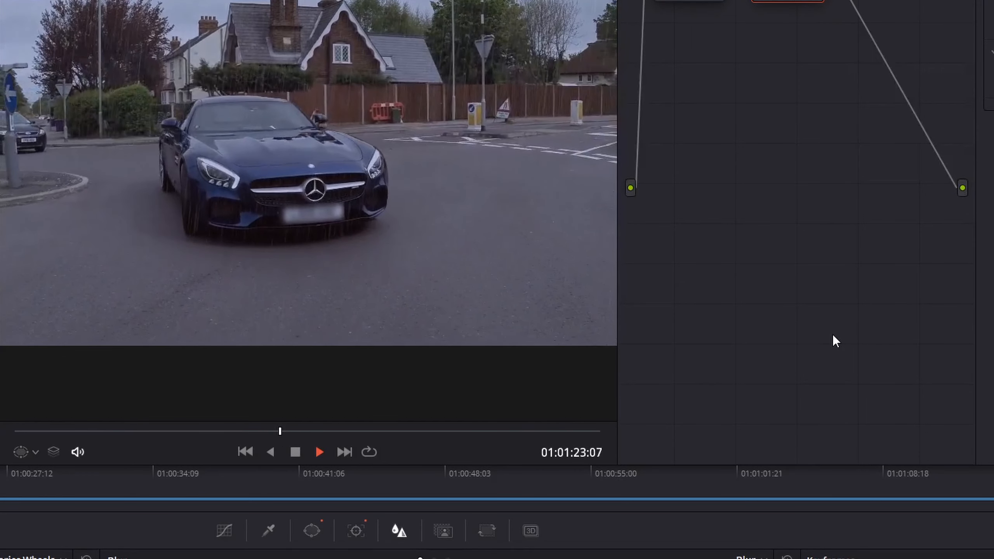